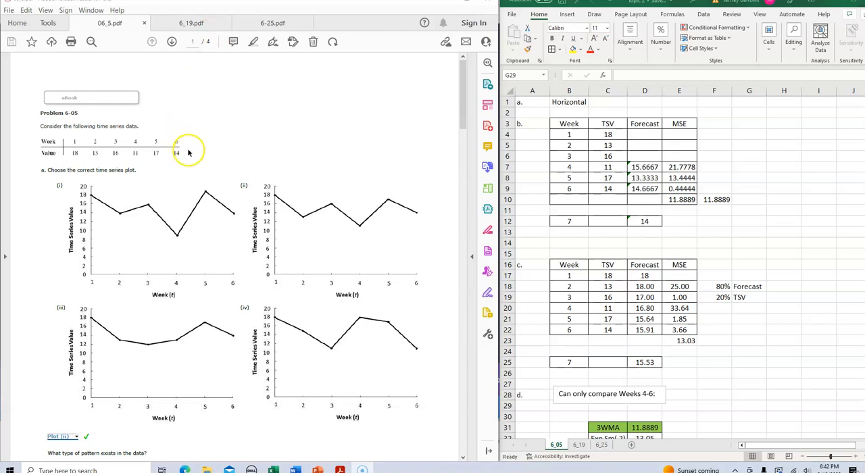
mouse_move(281, 144)
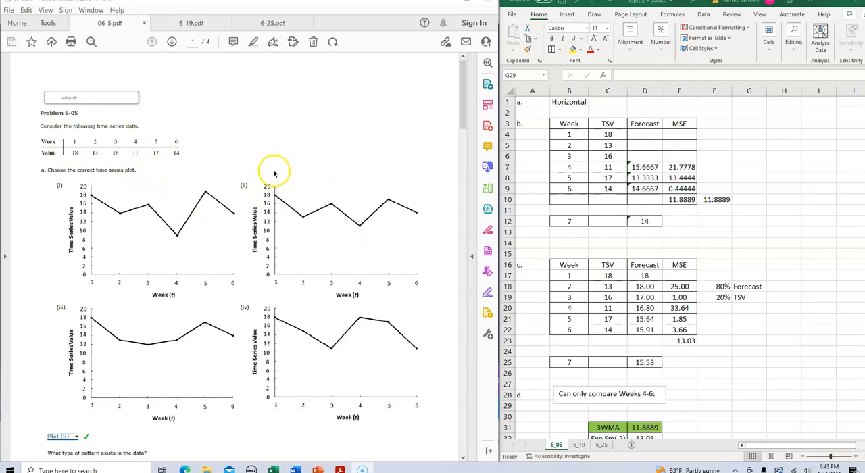
mouse_move(267, 164)
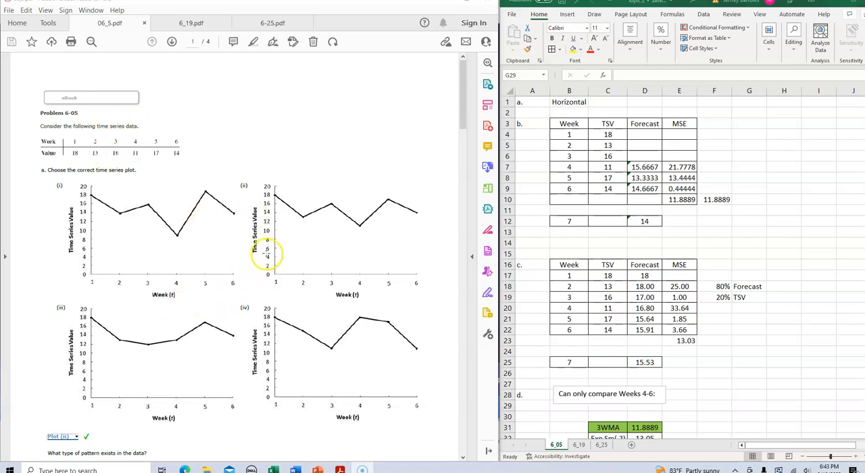
mouse_move(396, 218)
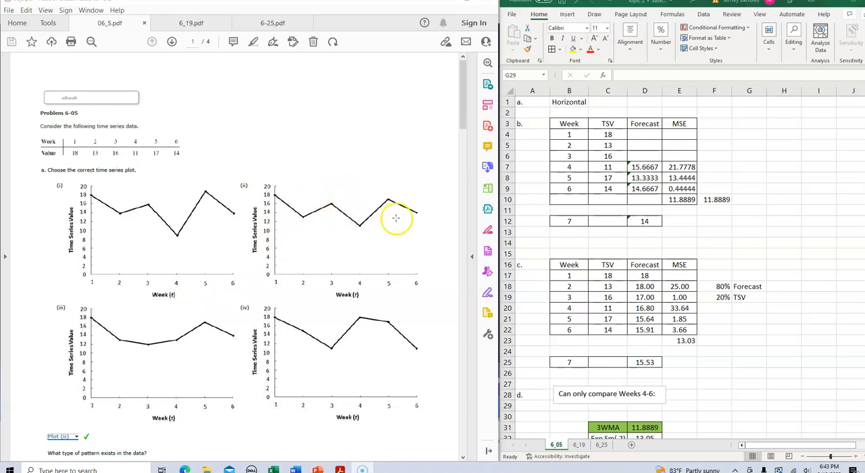
mouse_move(401, 206)
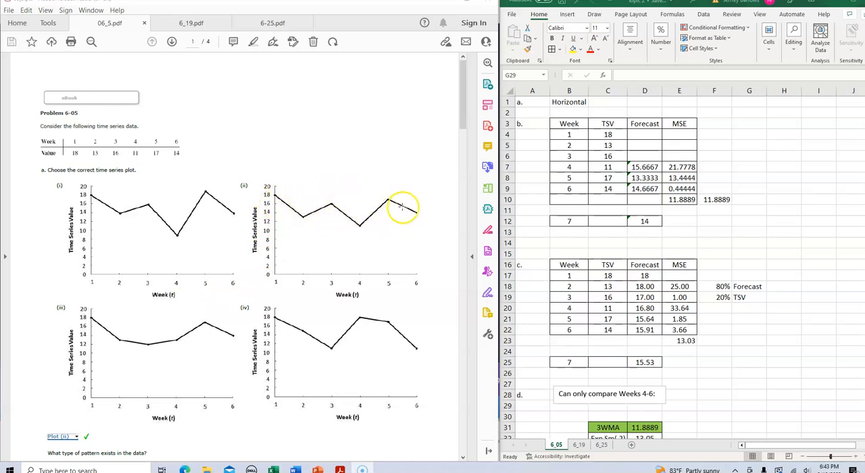
Scroll the PDF down to part (b): three-week moving average, MSE and week 7 forecast.
scroll(down, 3)
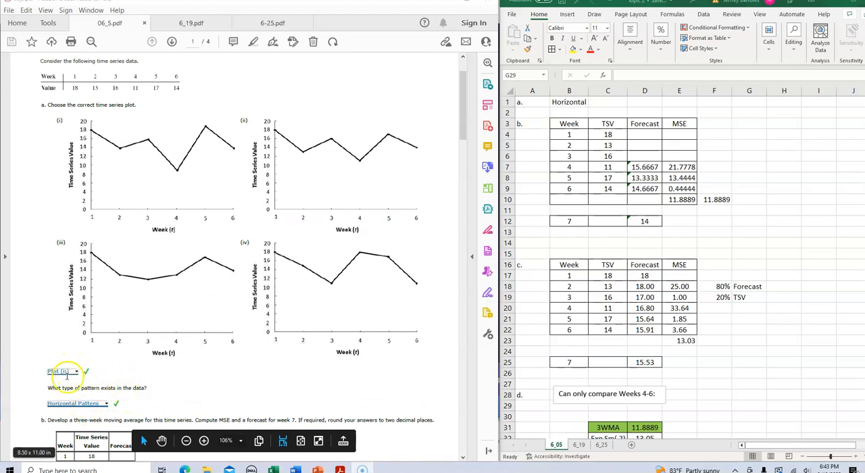
mouse_move(163, 338)
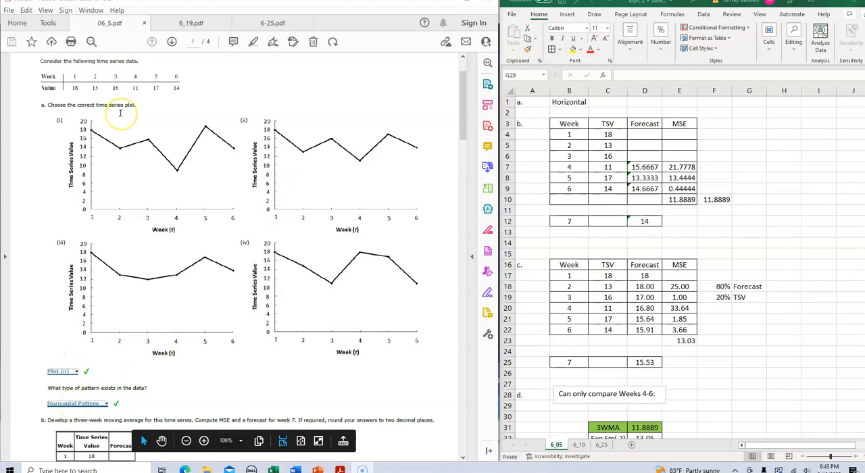
mouse_move(113, 131)
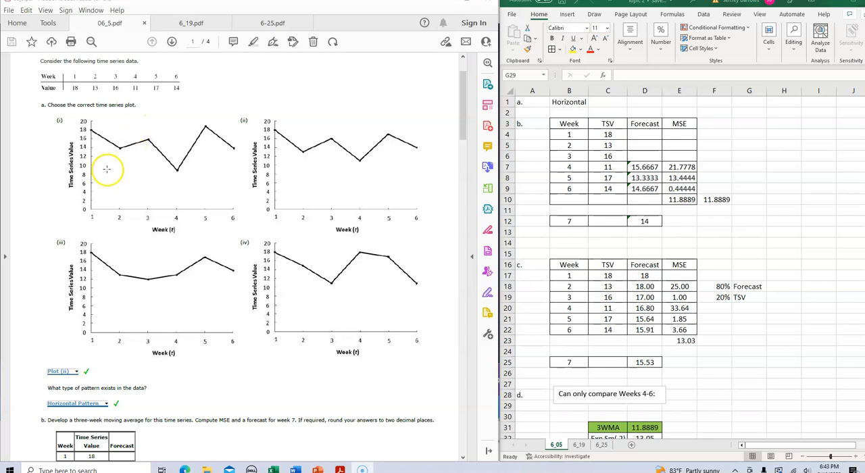
mouse_move(137, 226)
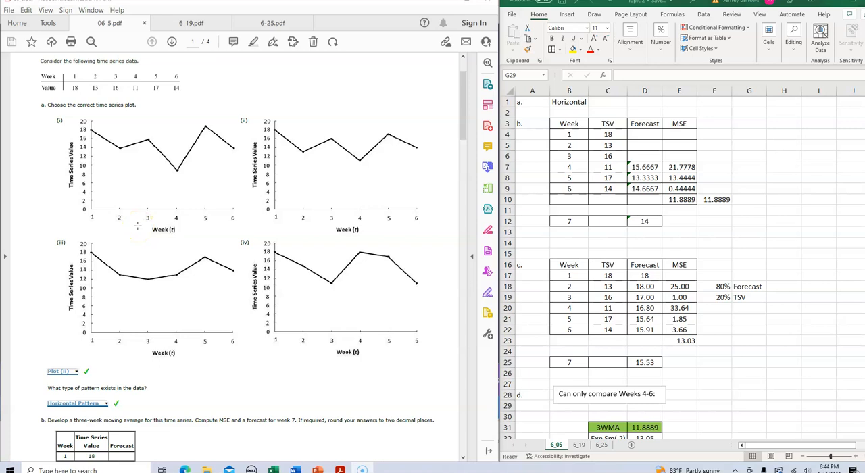
Scroll to part (b)'s forecast table showing 15.67, 13.33 and 14.67.
scroll(down, 3)
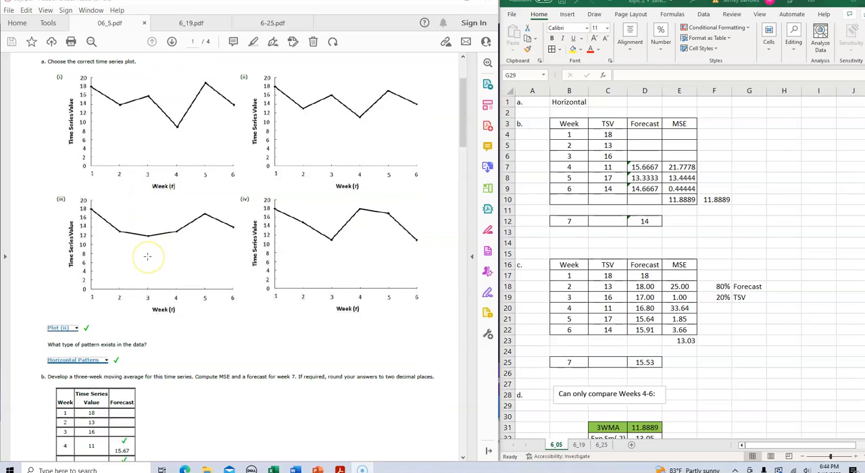
scroll(down, 3)
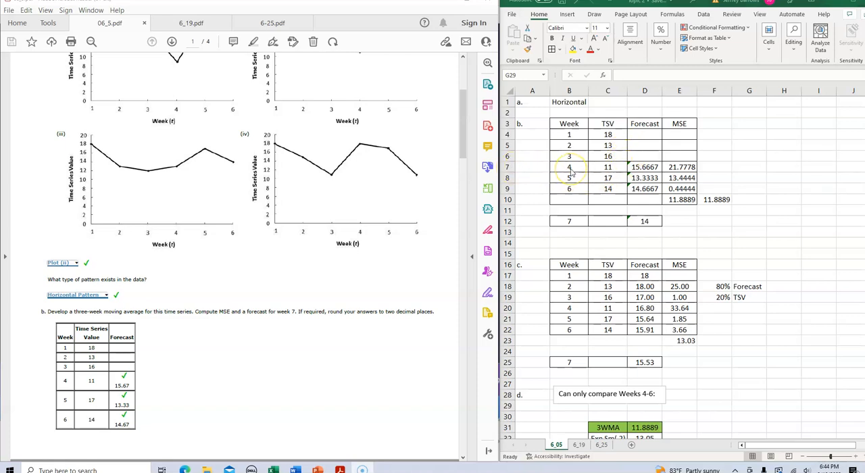
mouse_move(617, 170)
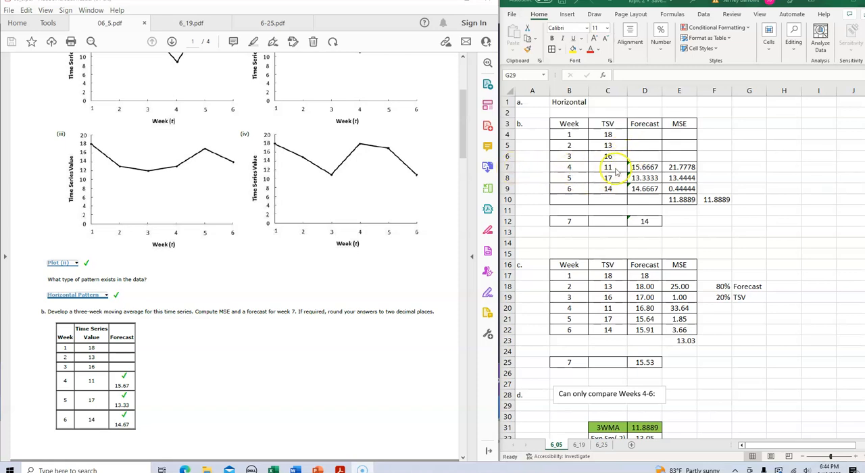
mouse_move(608, 134)
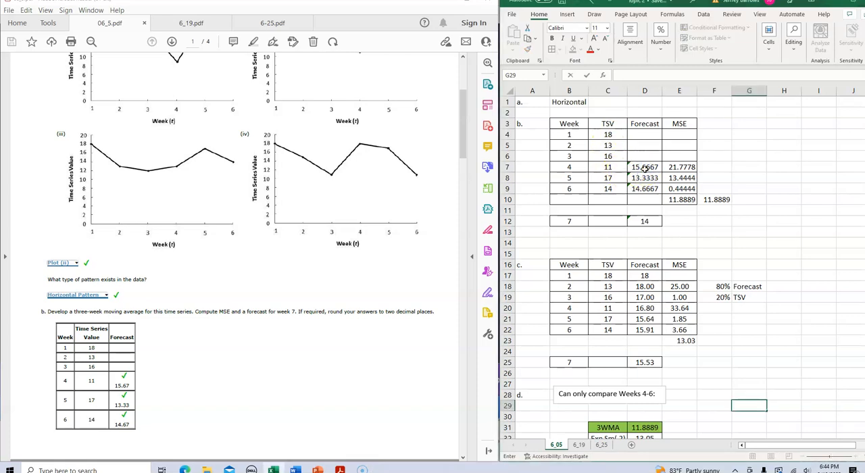
click(644, 167)
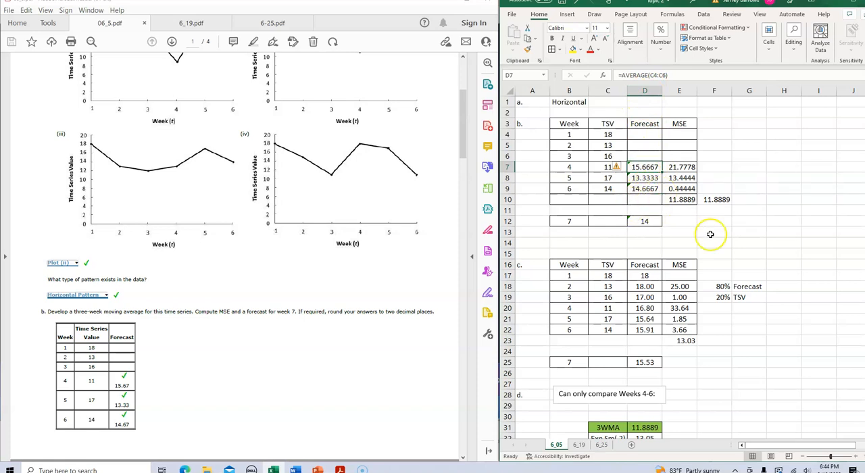
click(784, 243)
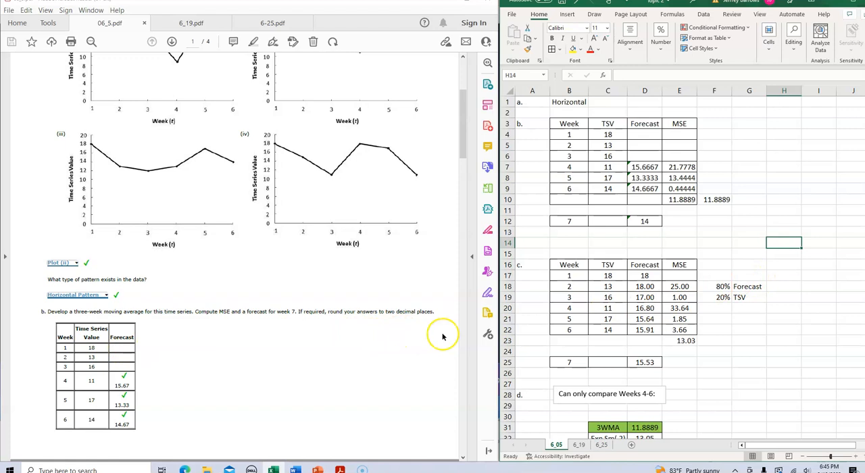
mouse_move(436, 320)
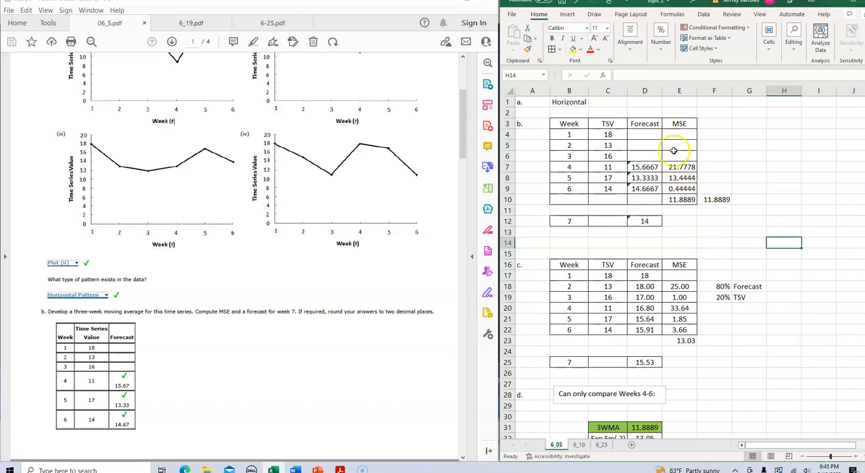
click(679, 167)
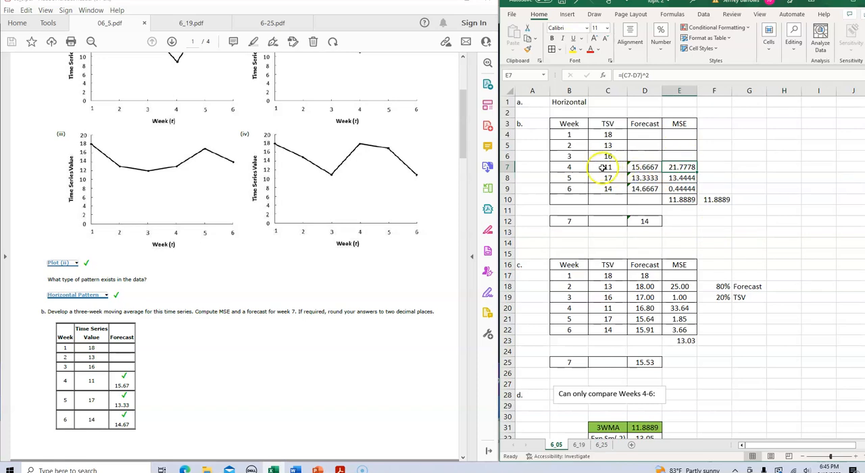
mouse_move(608, 167)
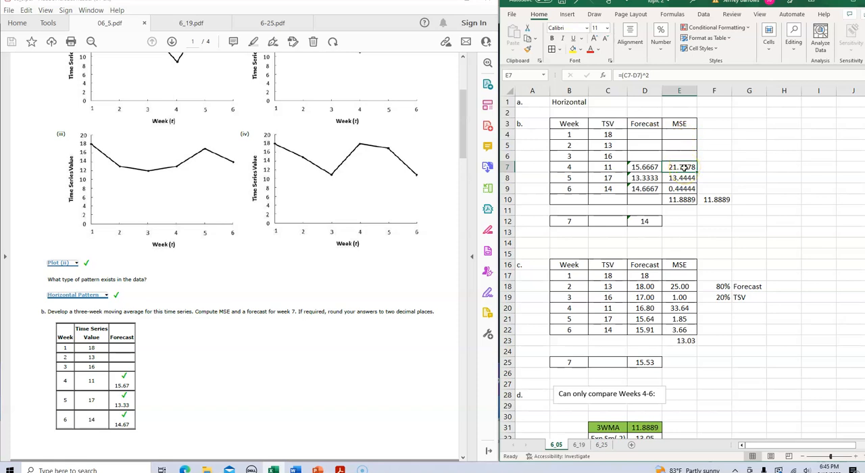
mouse_move(681, 178)
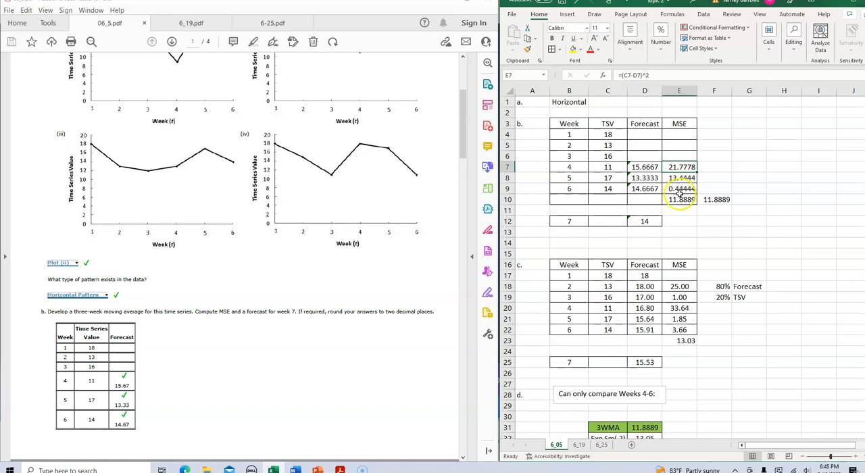
click(679, 200)
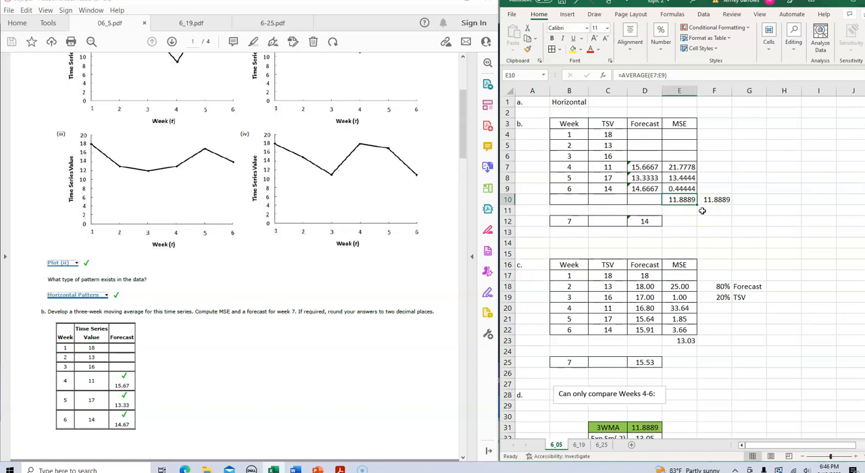
mouse_move(332, 309)
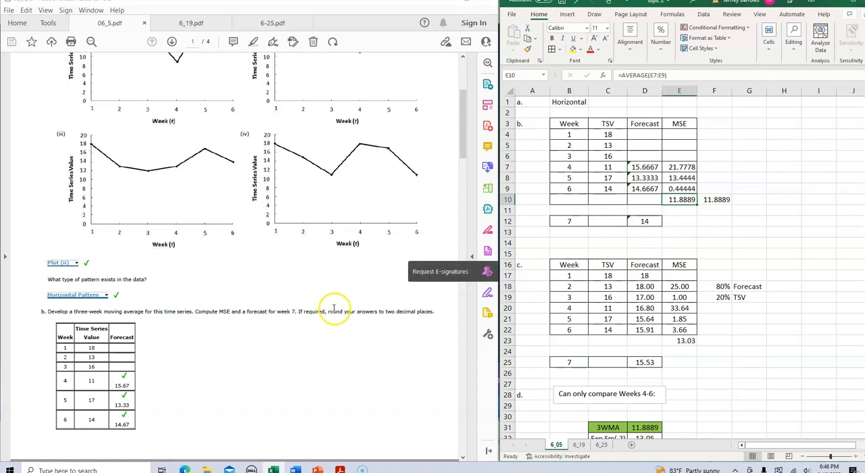
scroll(down, 3)
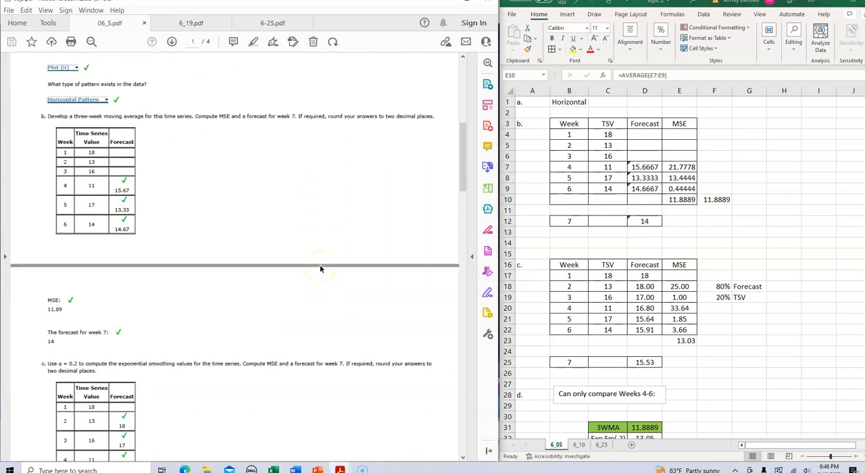
Scroll to page 2 showing MSE 11.89, the week 7 forecast and part (c) answers.
scroll(down, 3)
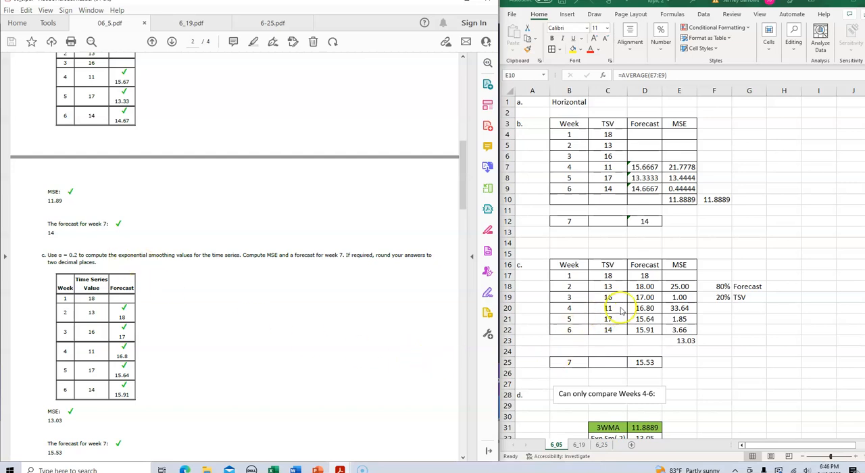
mouse_move(554, 292)
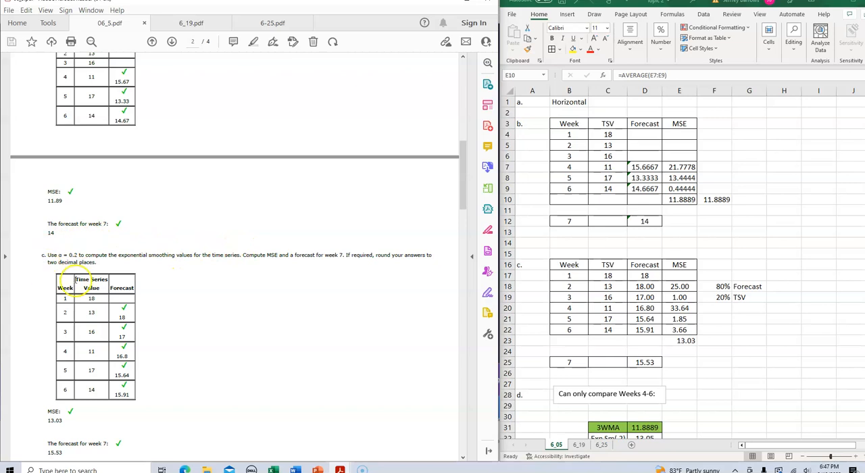
mouse_move(371, 267)
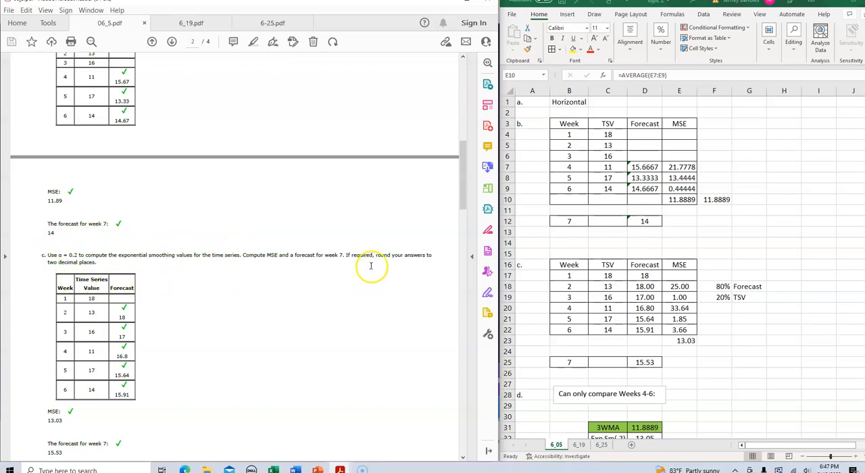
mouse_move(528, 278)
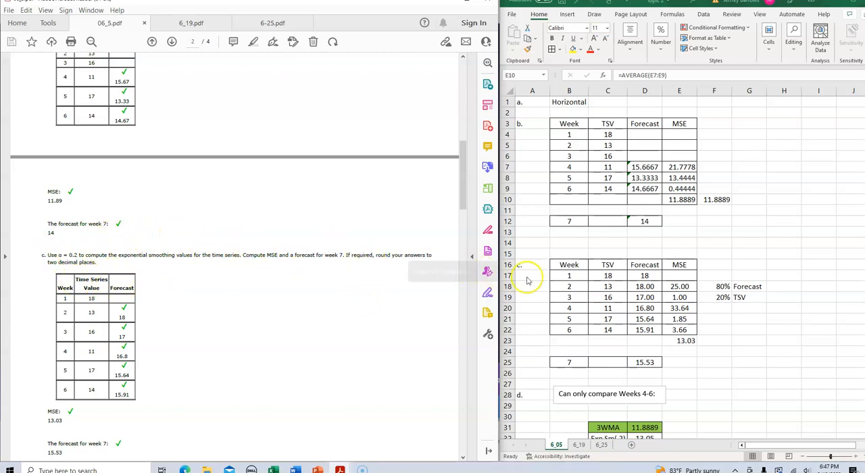
mouse_move(714, 297)
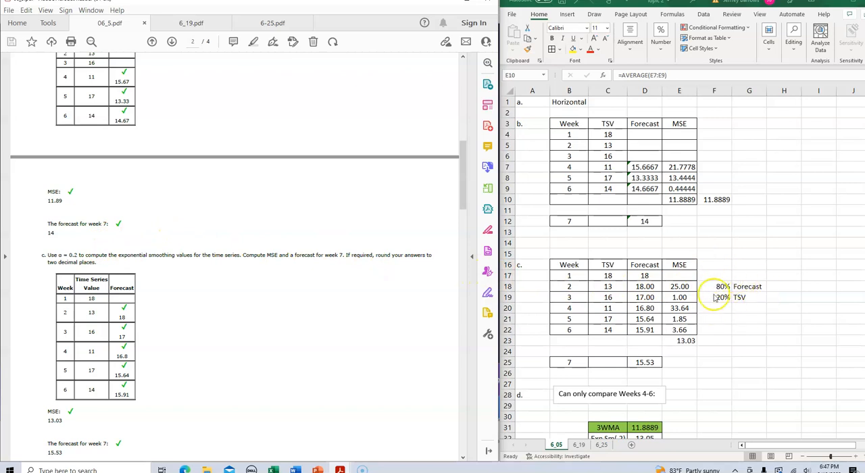
mouse_move(595, 323)
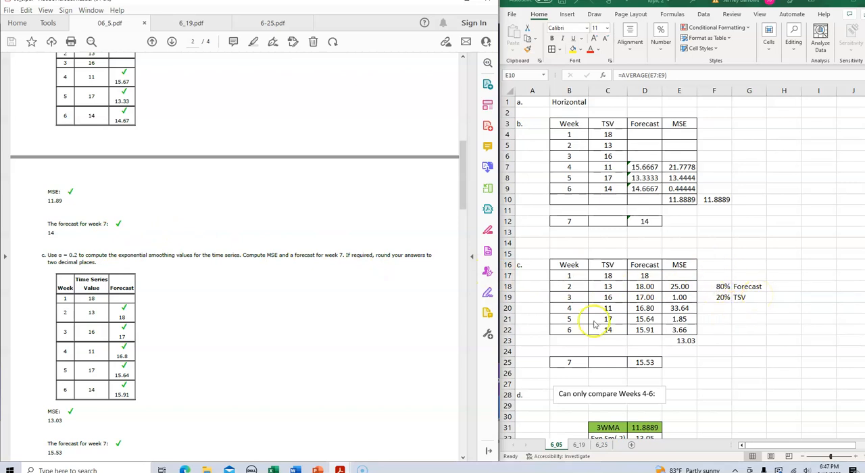
mouse_move(205, 278)
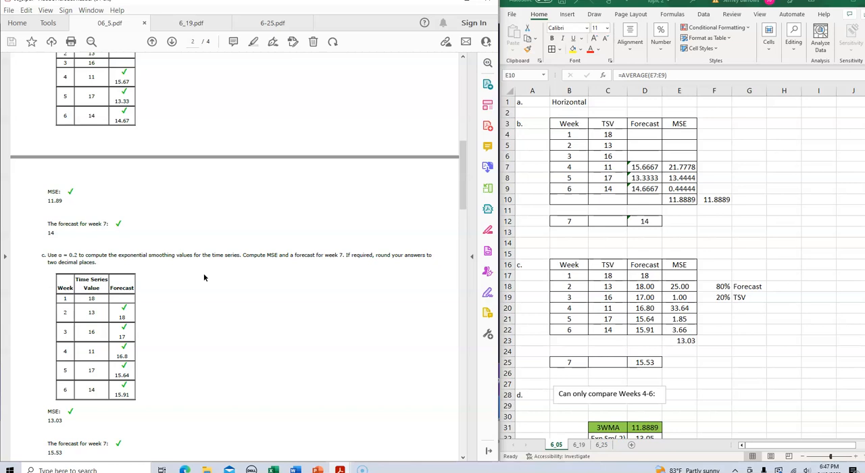
mouse_move(728, 302)
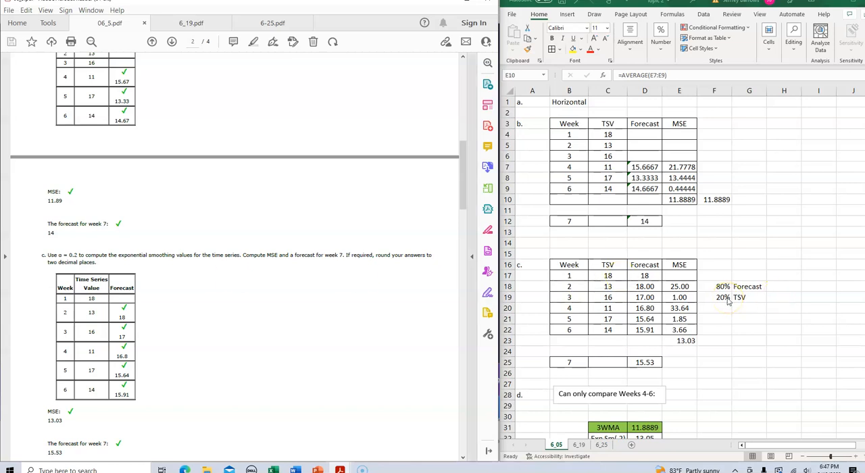
mouse_move(726, 300)
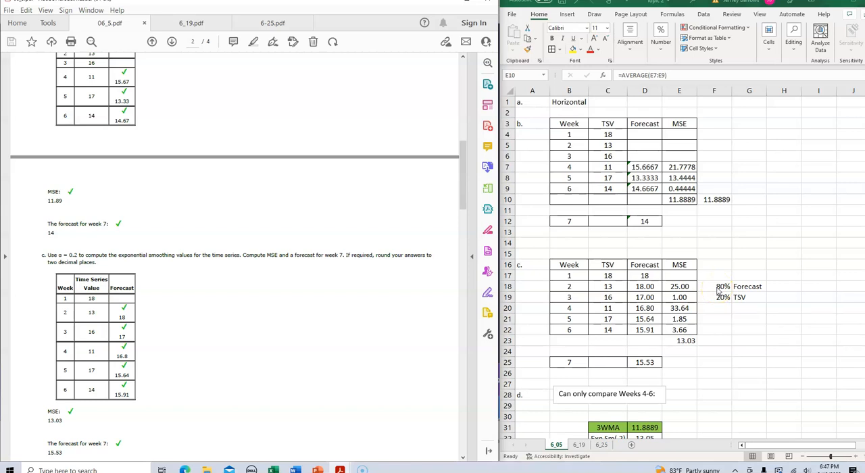
click(644, 275)
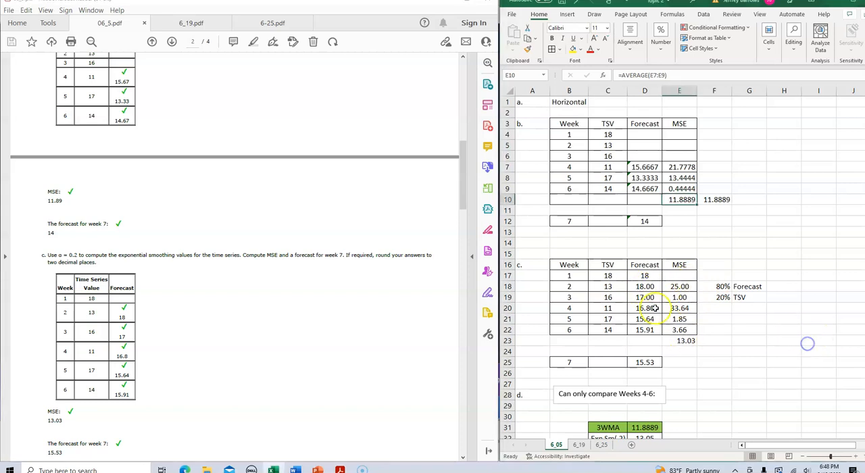
click(644, 286)
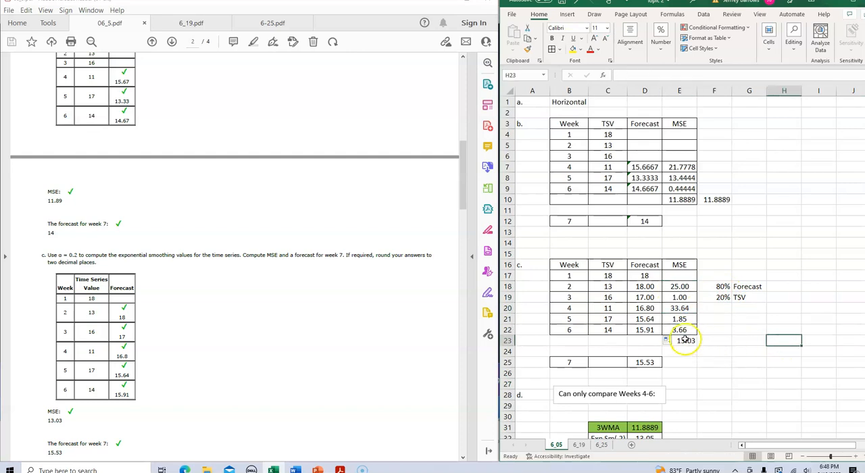
click(679, 340)
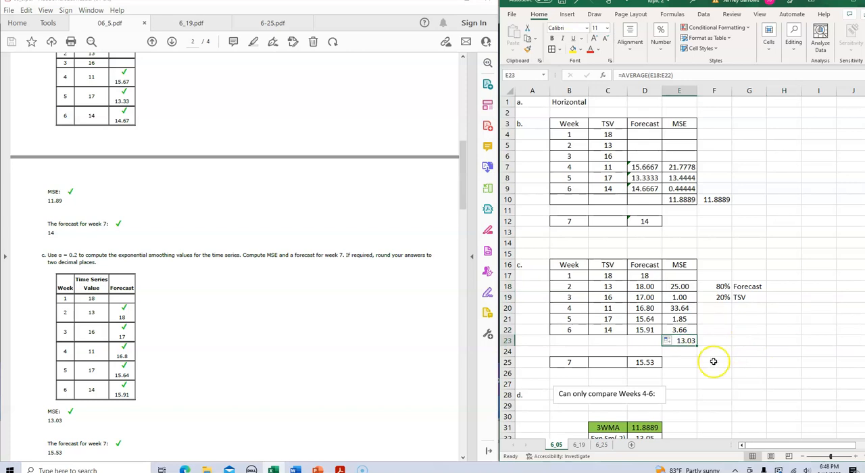
click(749, 373)
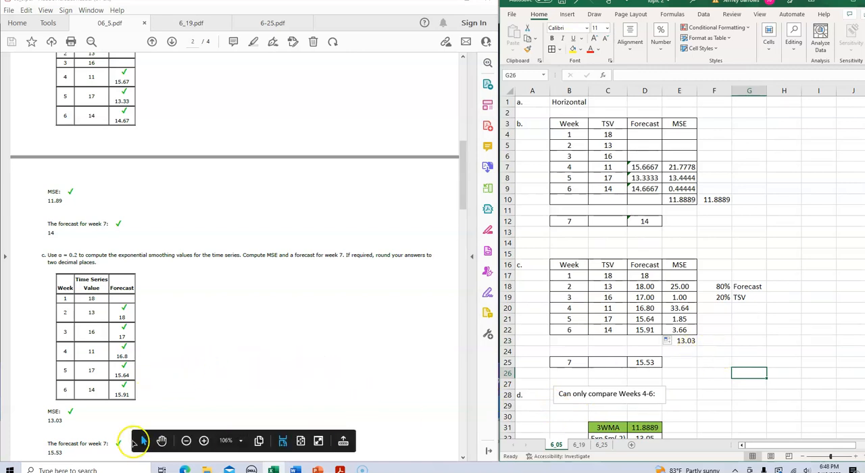
mouse_move(282, 363)
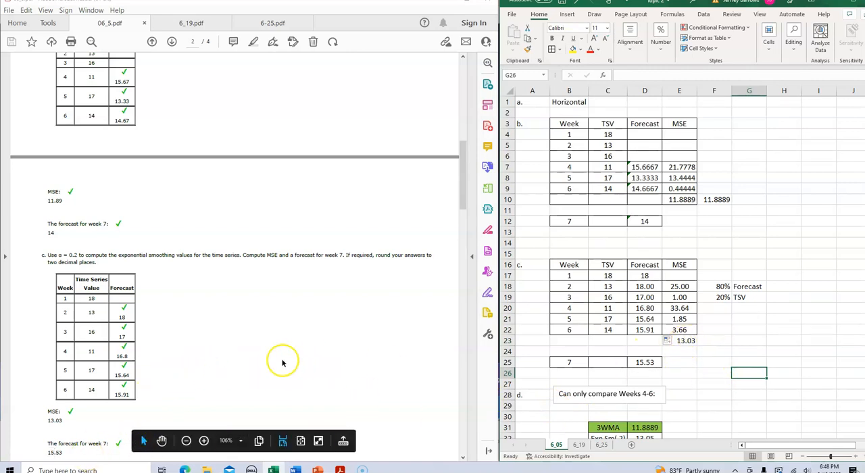
scroll(down, 3)
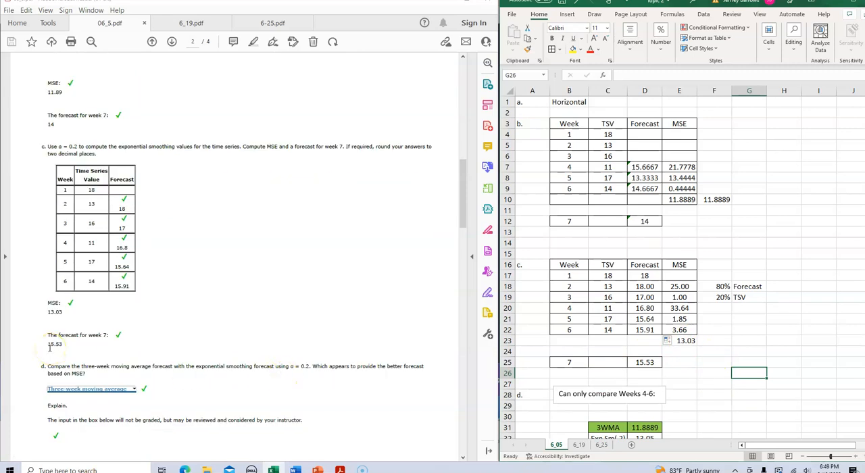
mouse_move(641, 383)
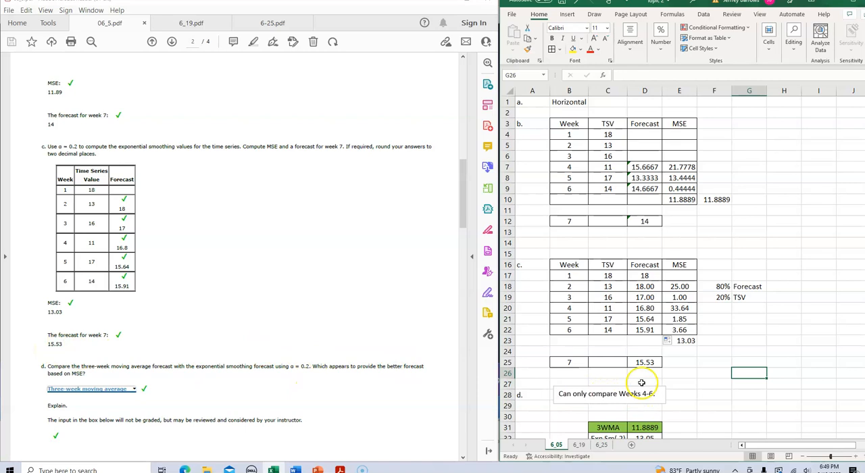
click(644, 363)
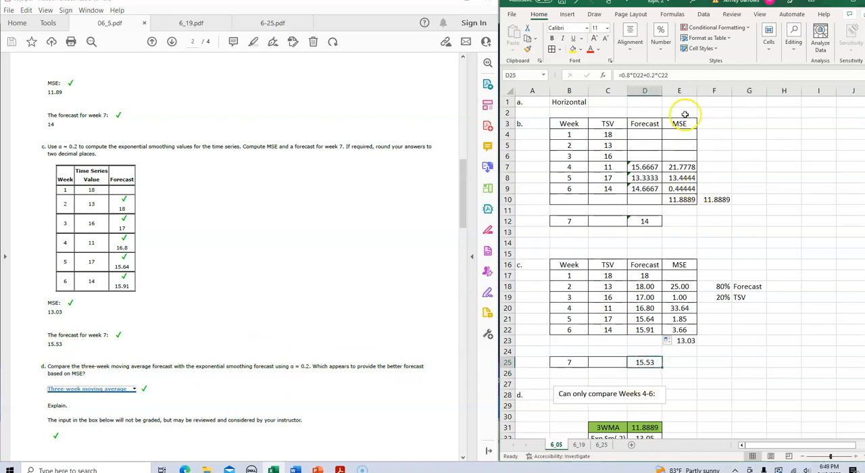
mouse_move(664, 86)
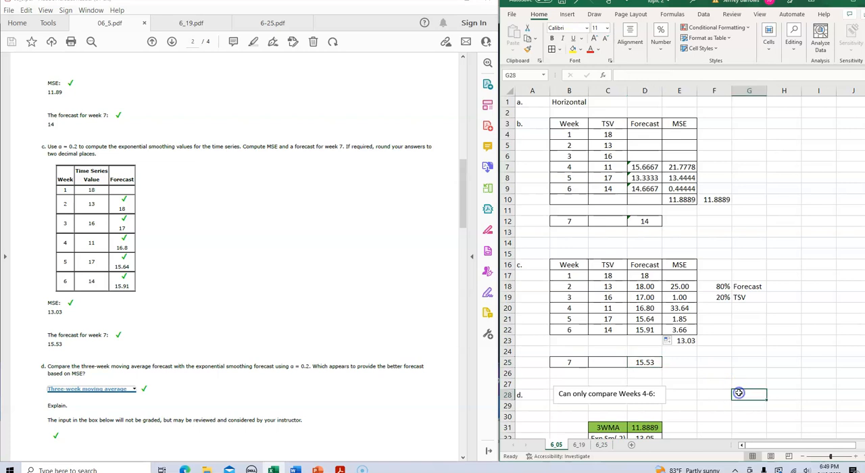
scroll(down, 3)
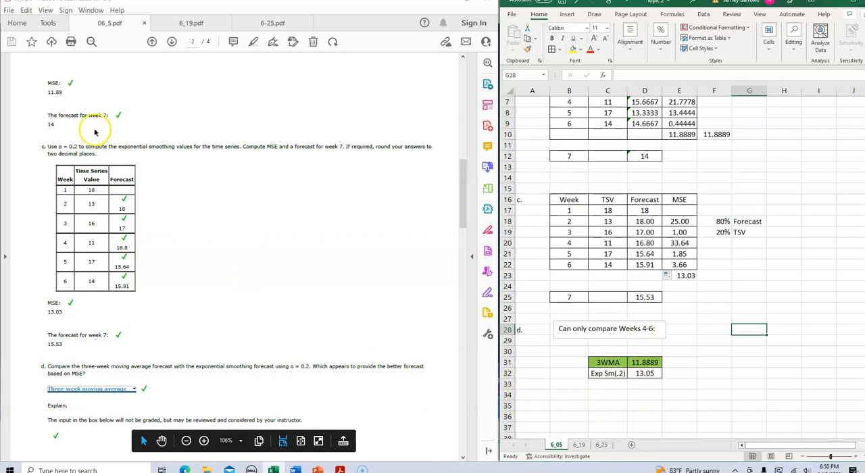
mouse_move(387, 273)
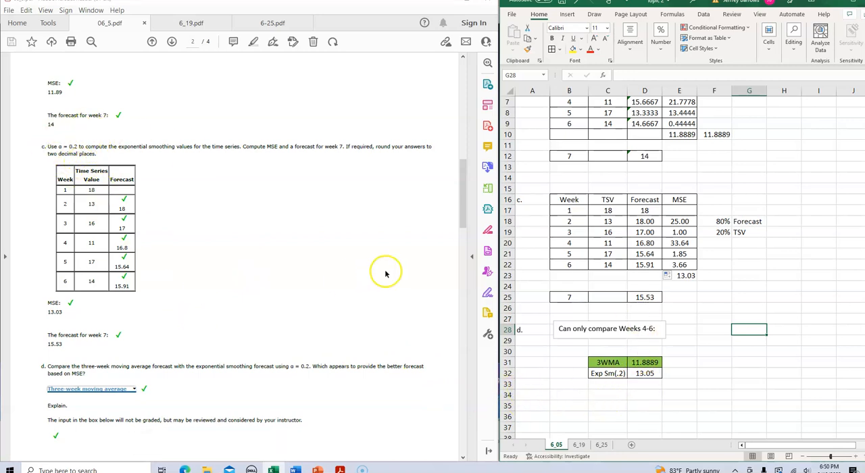
mouse_move(343, 273)
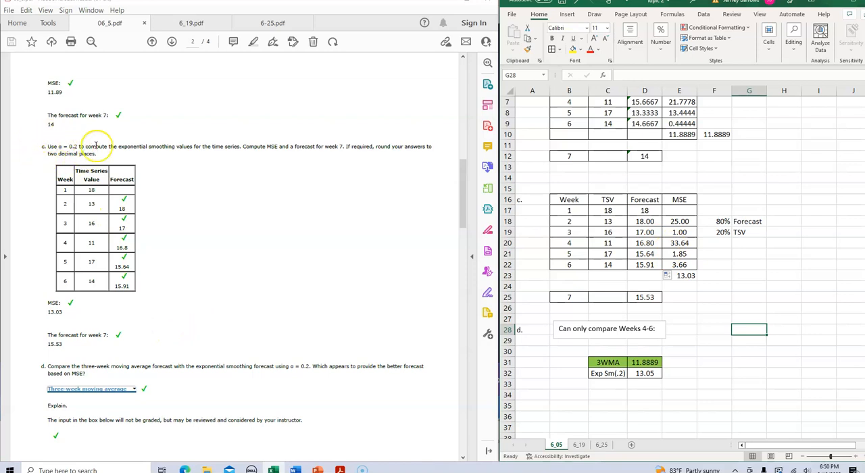
mouse_move(360, 223)
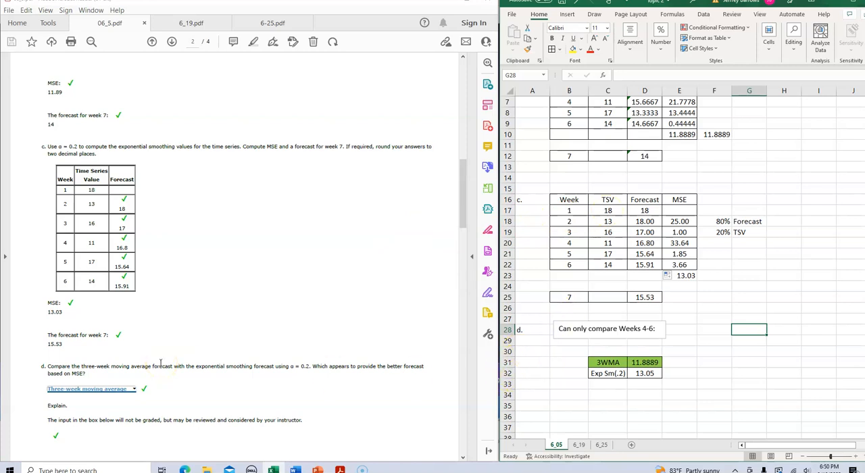
mouse_move(305, 340)
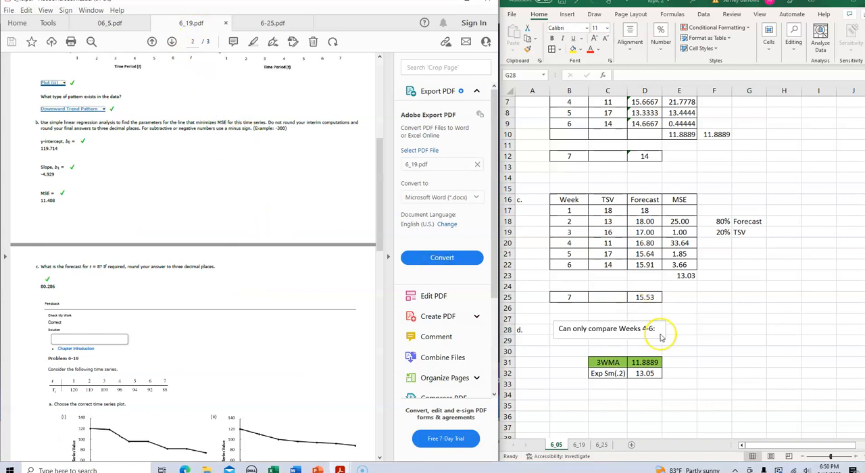
Switch to the 6_19 PDF showing Problem 6-19 and its four candidate plots.
click(749, 329)
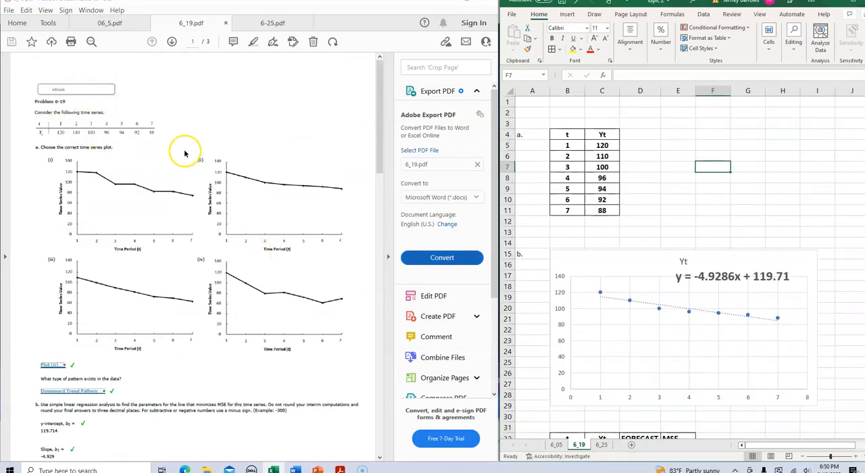
mouse_move(624, 332)
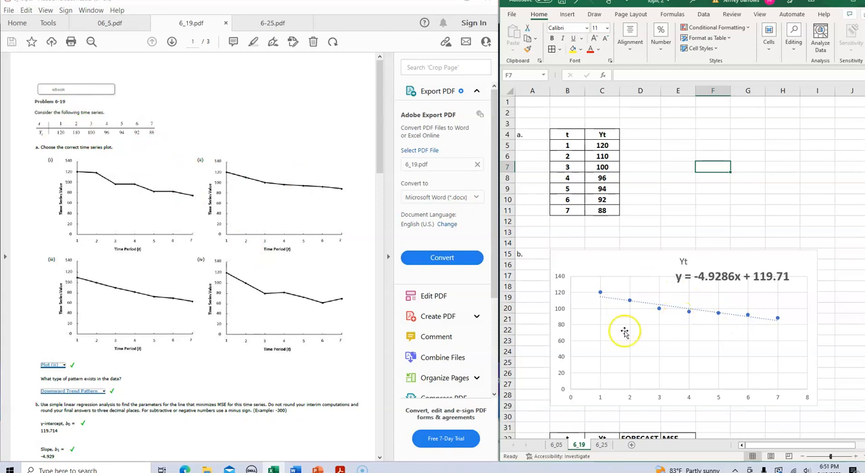
mouse_move(225, 178)
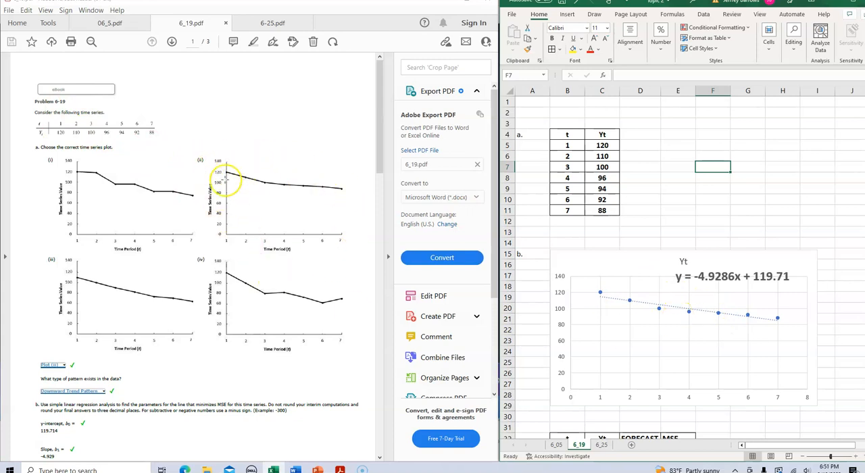
mouse_move(304, 241)
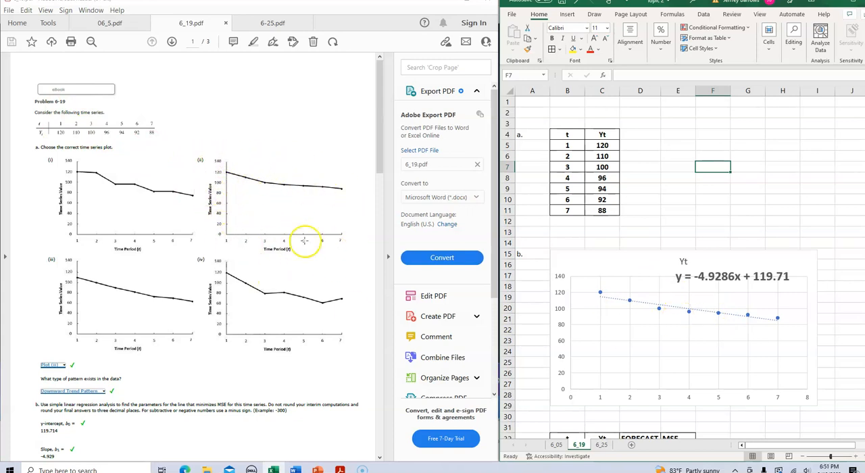
mouse_move(227, 188)
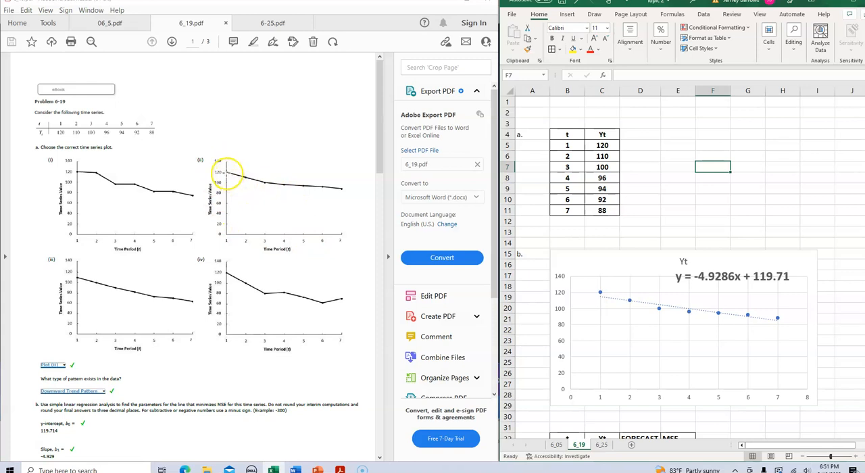
mouse_move(258, 180)
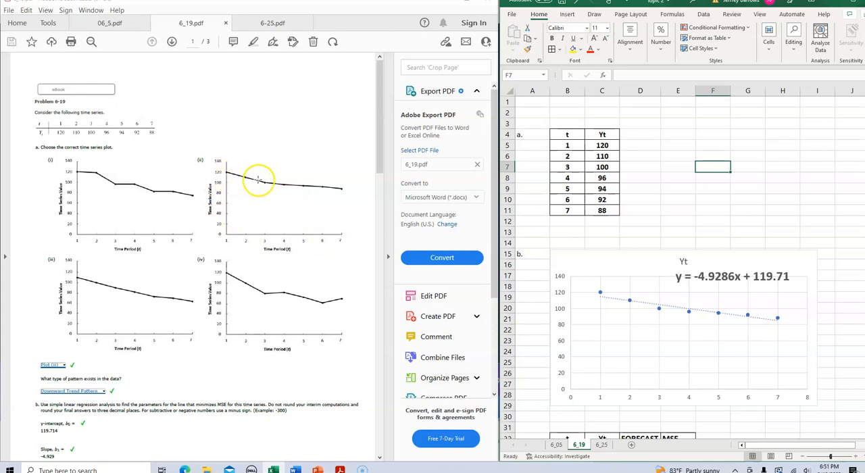
mouse_move(298, 187)
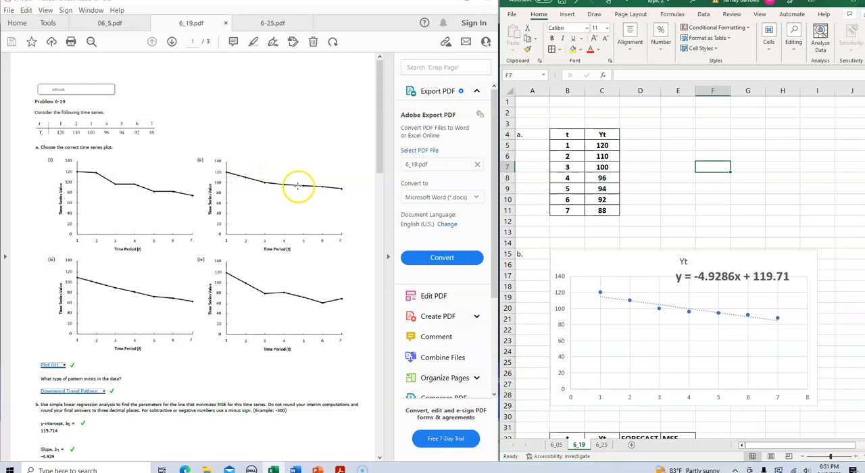
mouse_move(313, 191)
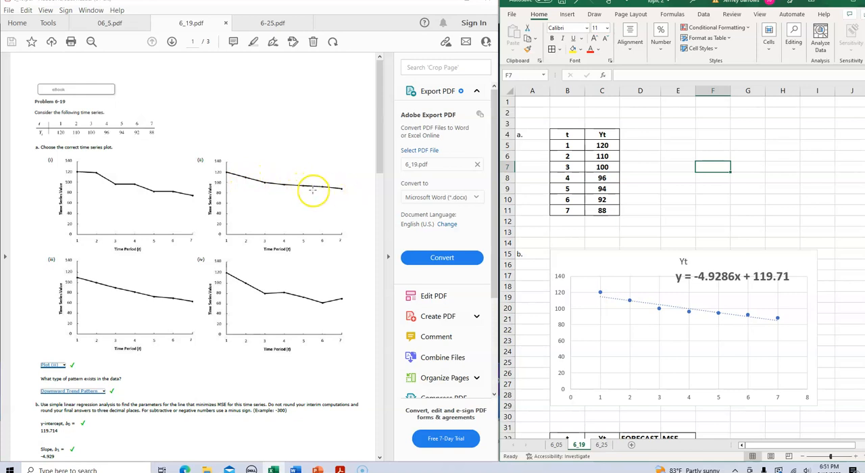
mouse_move(347, 193)
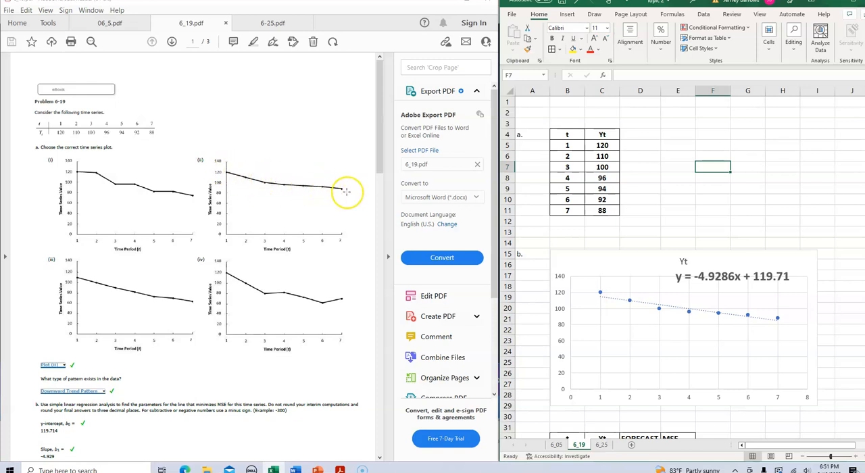
mouse_move(327, 190)
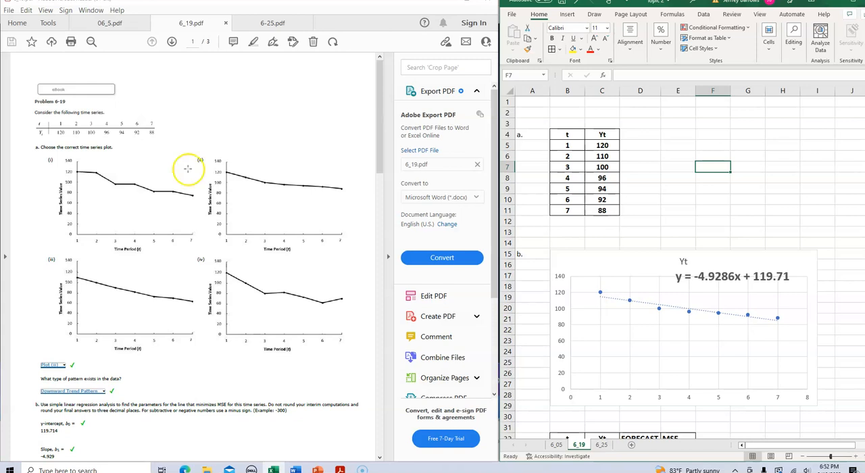
mouse_move(183, 177)
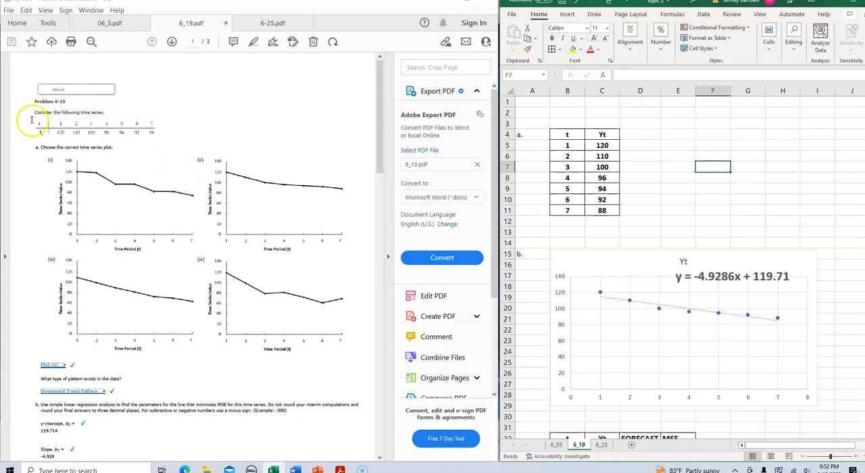
mouse_move(576, 131)
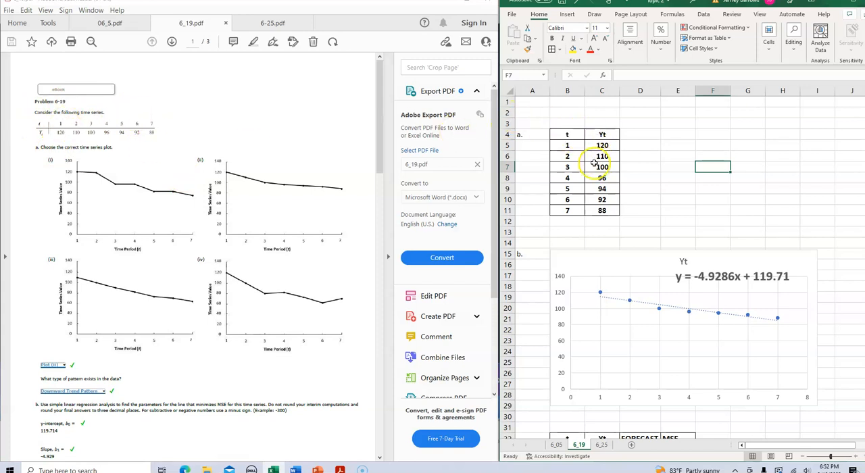
Delete the old trendline chart and place a new t-versus-Yt scatter plot beside part (b).
click(683, 324)
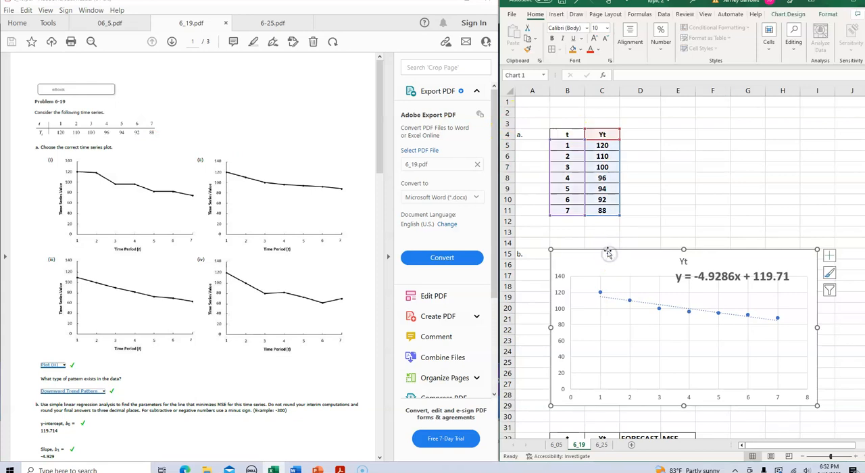
click(713, 166)
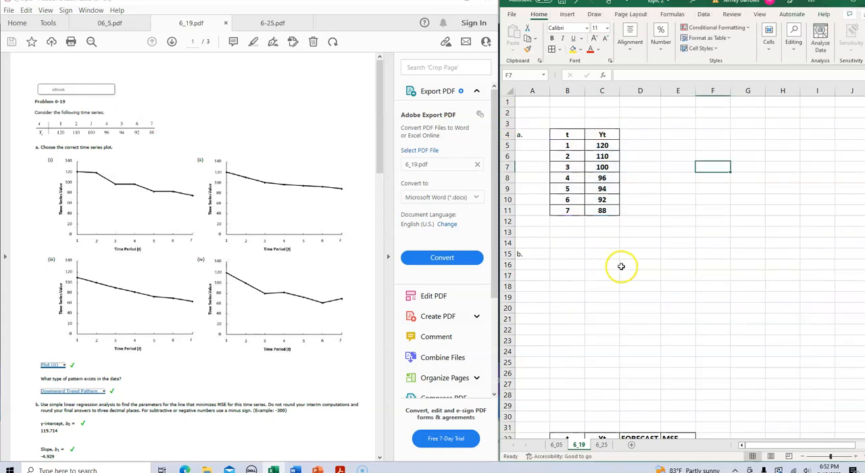
mouse_move(565, 134)
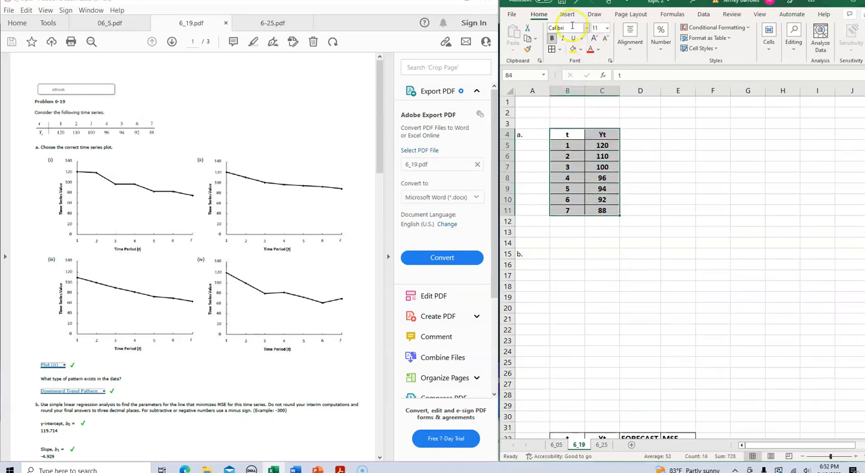
click(565, 13)
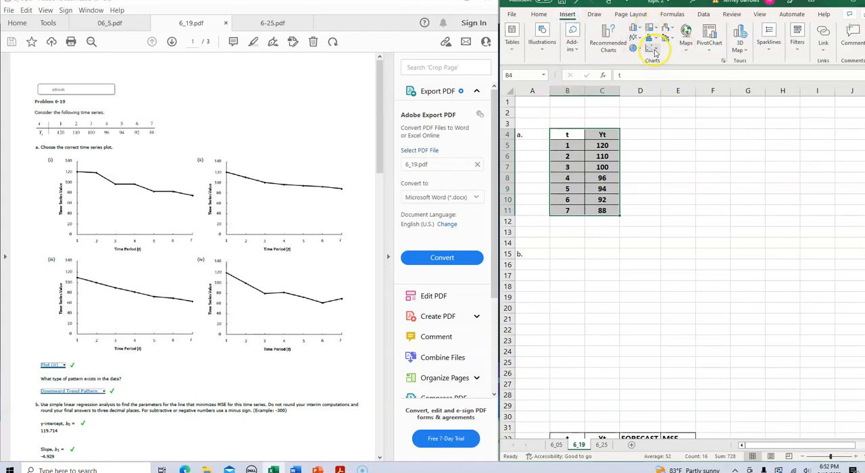
click(650, 45)
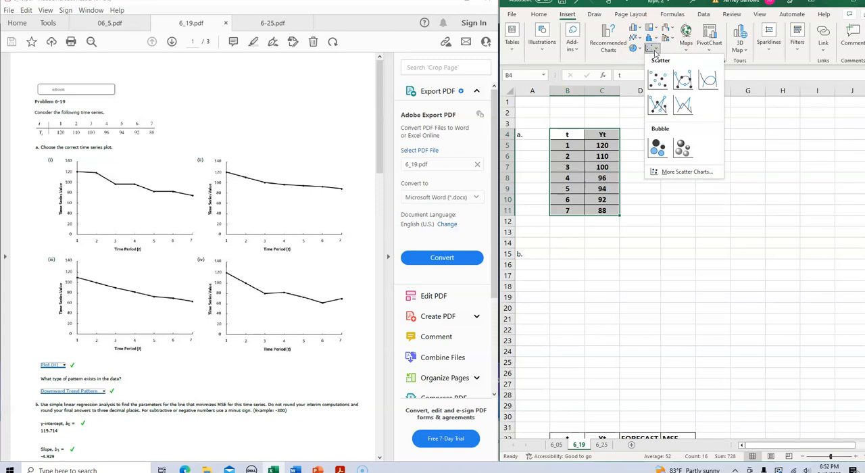
click(656, 80)
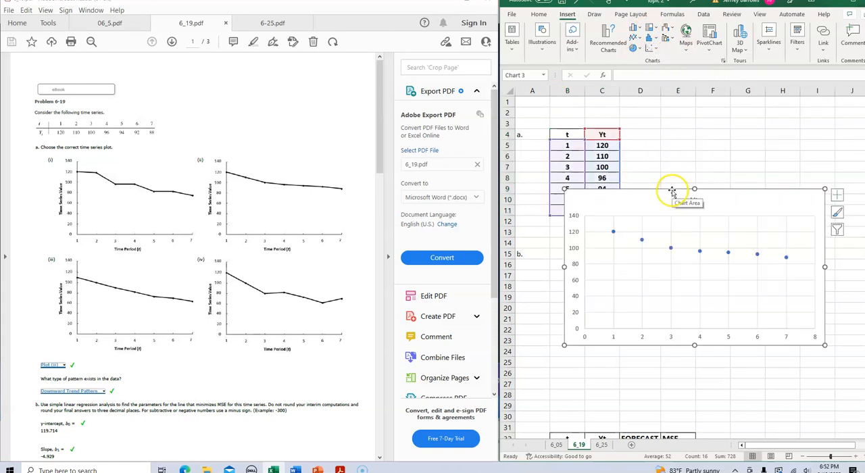
drag(672, 192, 658, 251)
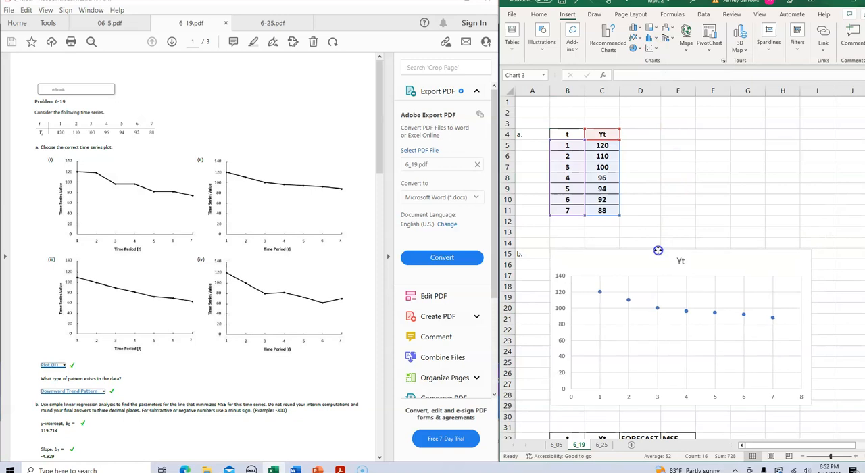
Add a linear trendline to the scatter plot displaying y = -4.9286x + 119.71.
click(658, 250)
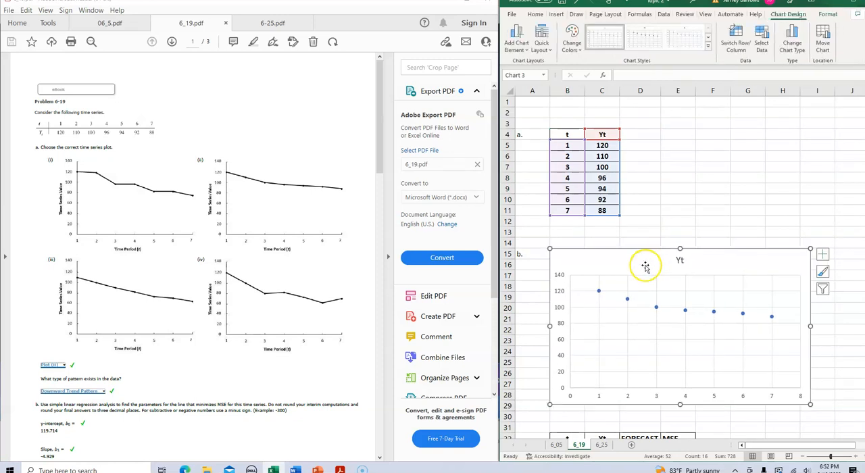
mouse_move(657, 310)
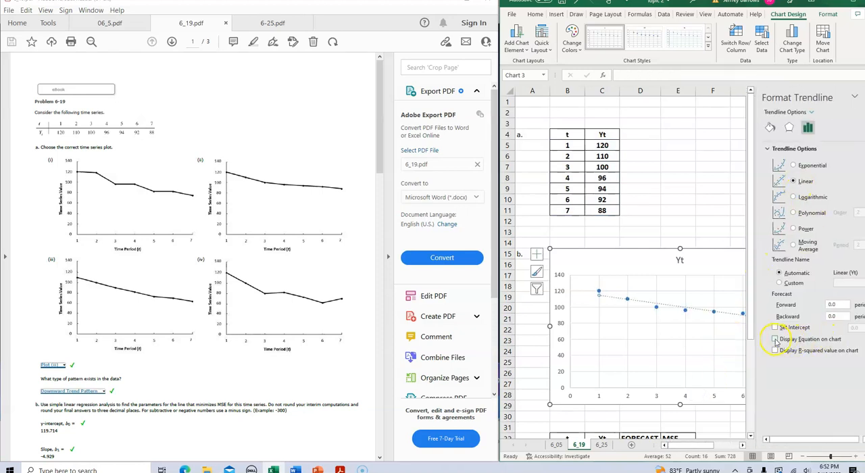
click(775, 339)
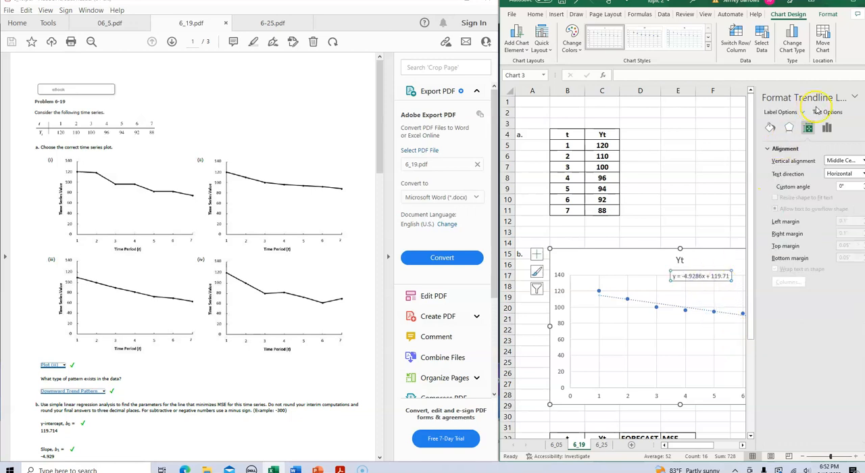
click(861, 97)
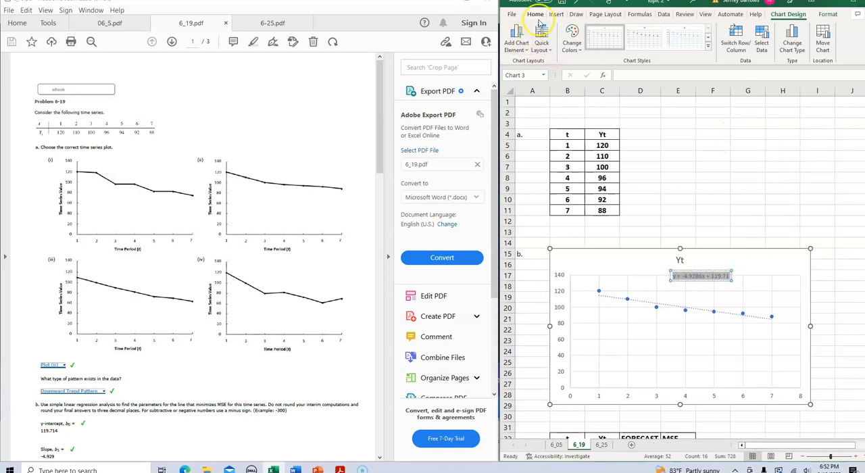
Set the trendline equation label to font size 16 and bold.
click(516, 13)
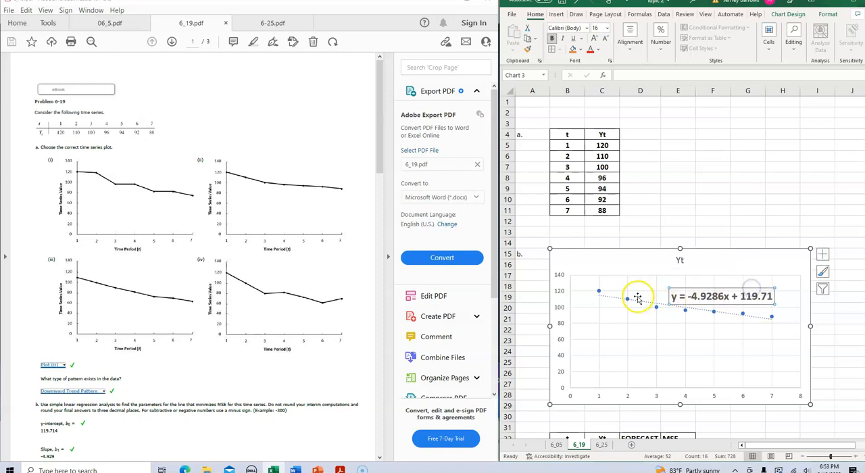
mouse_move(604, 299)
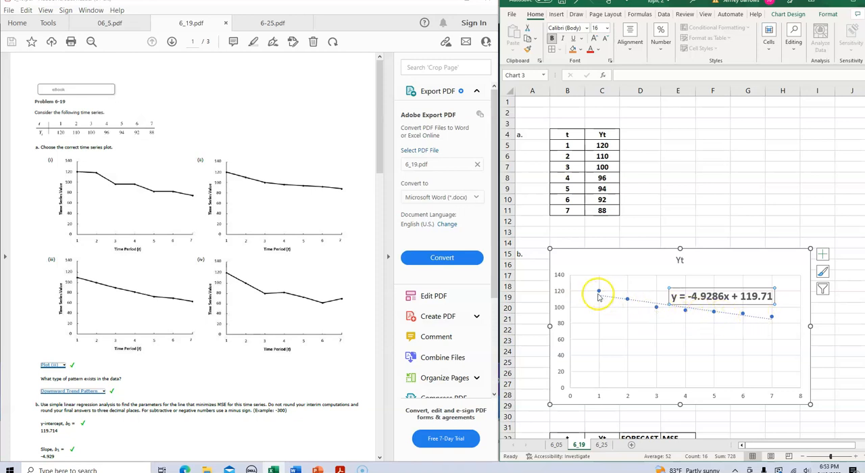
mouse_move(794, 328)
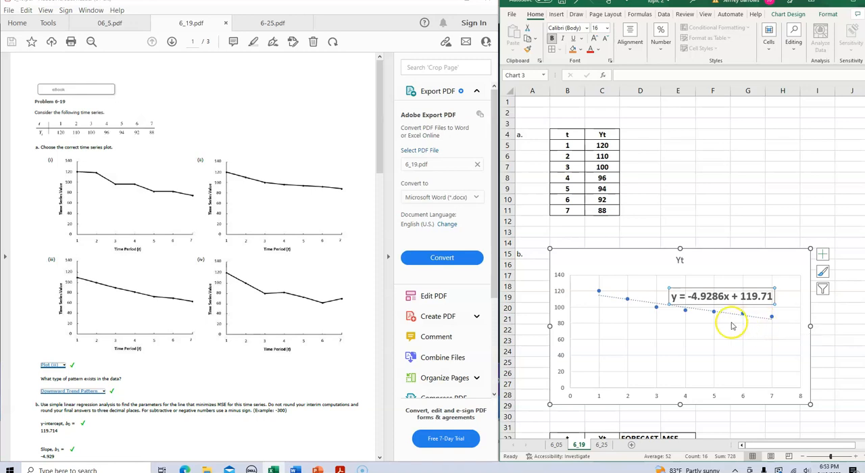
mouse_move(709, 336)
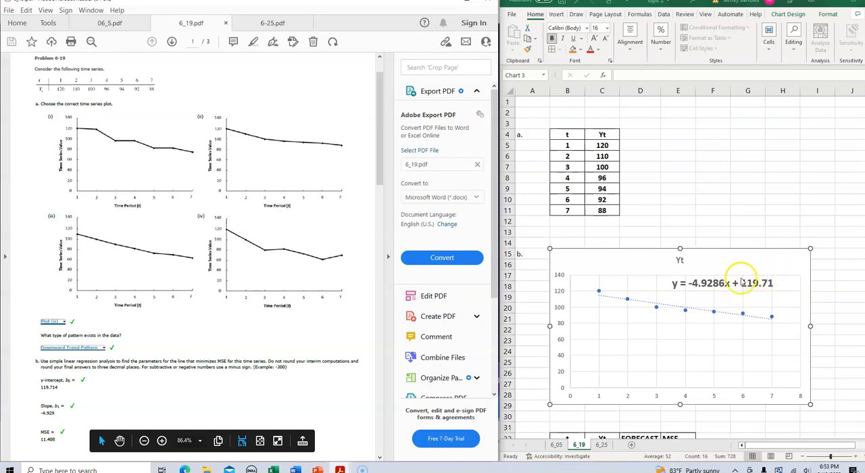
mouse_move(732, 295)
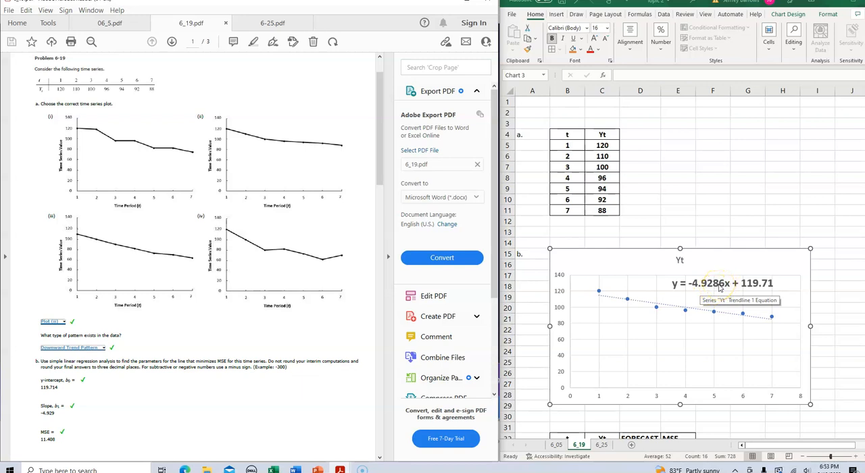
Rewrite the chart equation to read y = -4.9286t + 119.71.
scroll(down, 3)
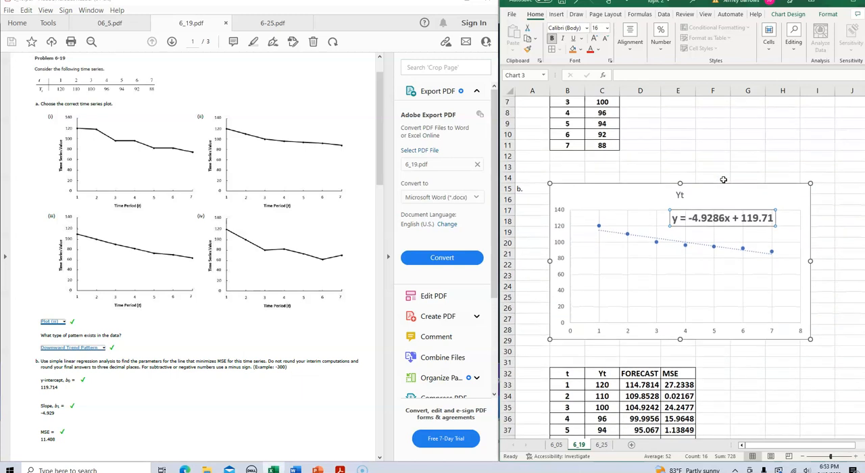
scroll(down, 3)
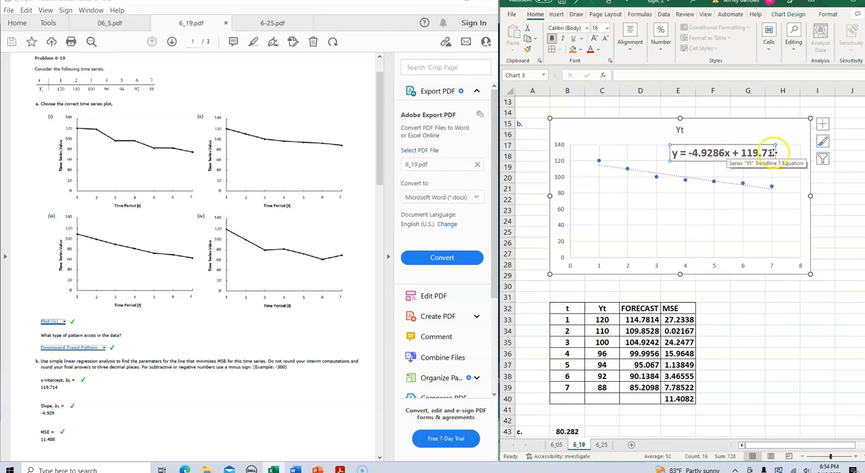
mouse_move(727, 130)
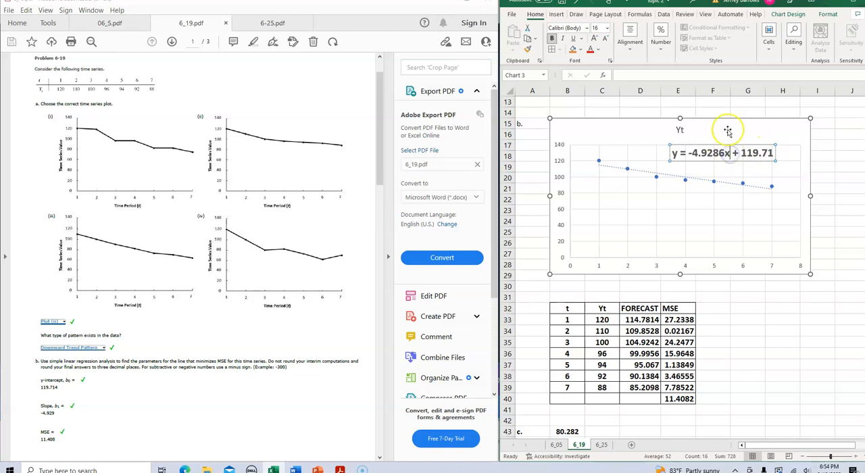
mouse_move(726, 129)
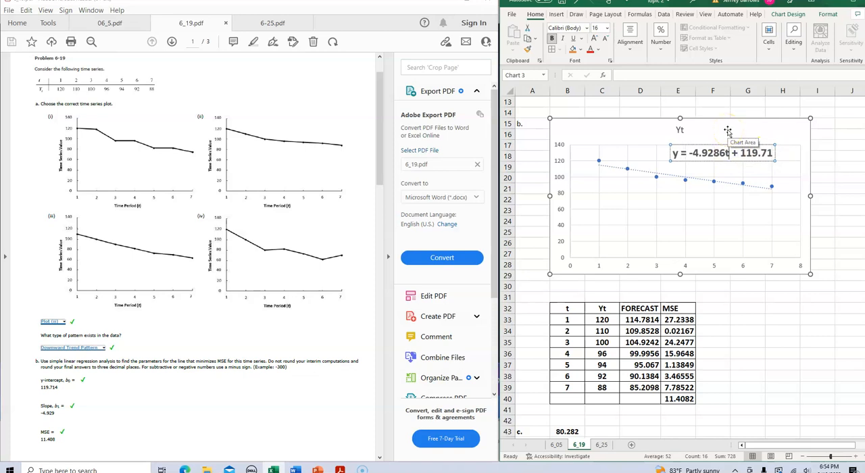
click(780, 298)
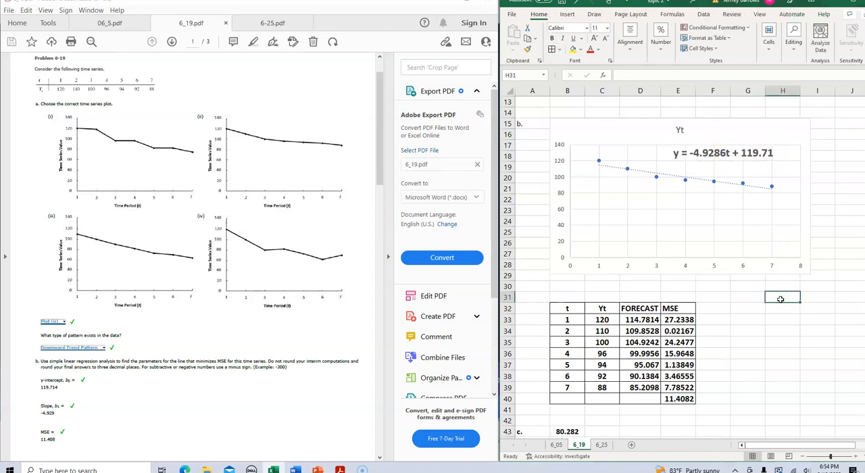
mouse_move(733, 174)
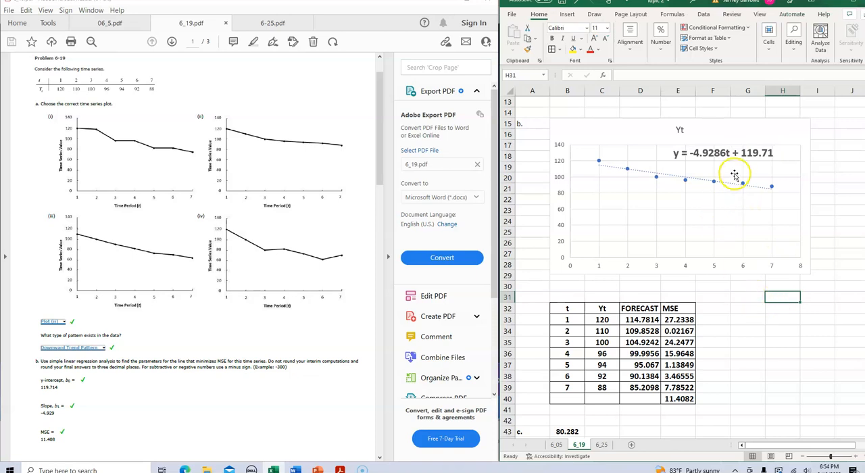
mouse_move(688, 165)
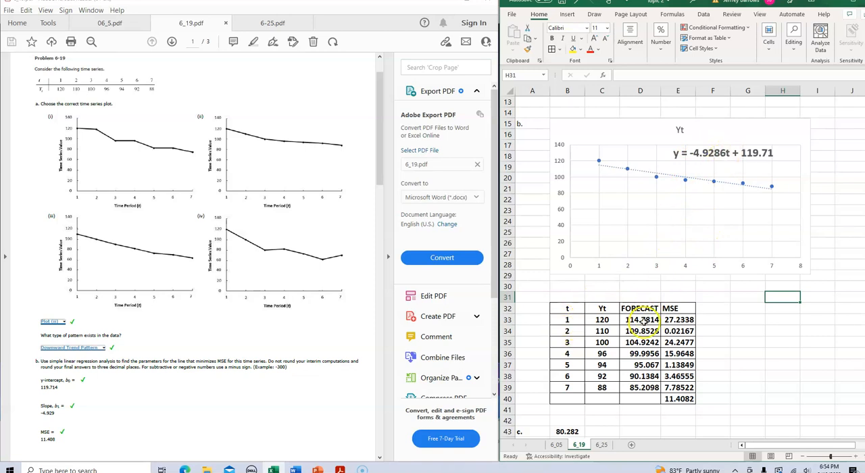
click(640, 319)
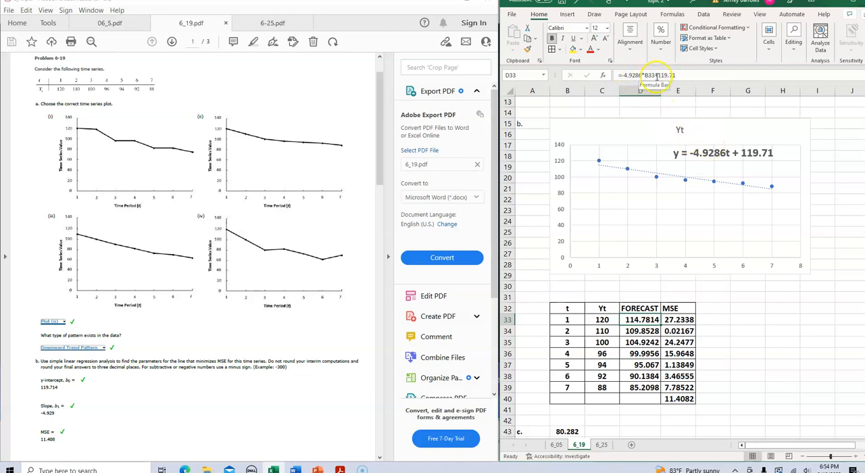
click(566, 319)
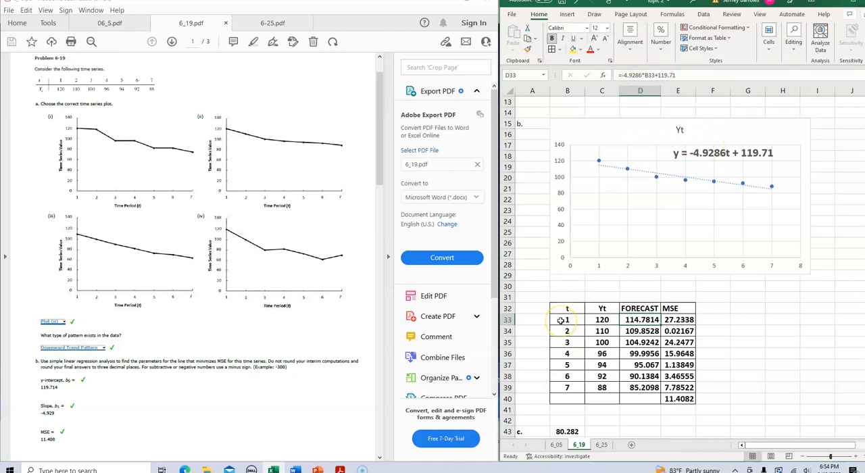
mouse_move(652, 98)
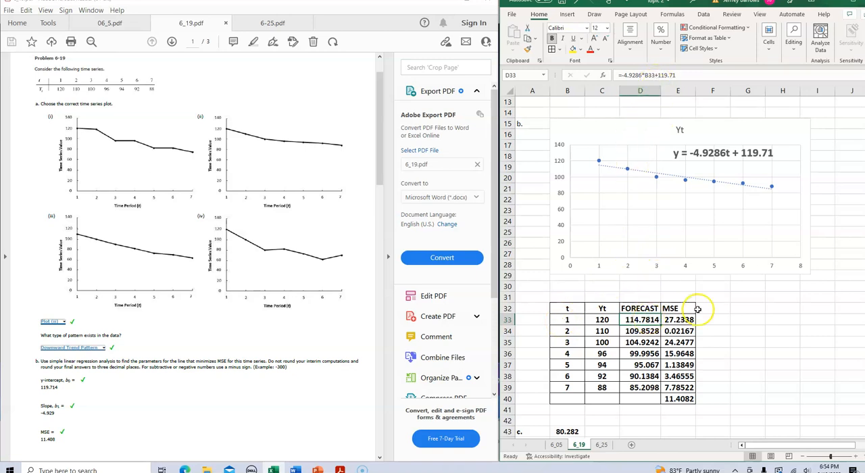
click(638, 331)
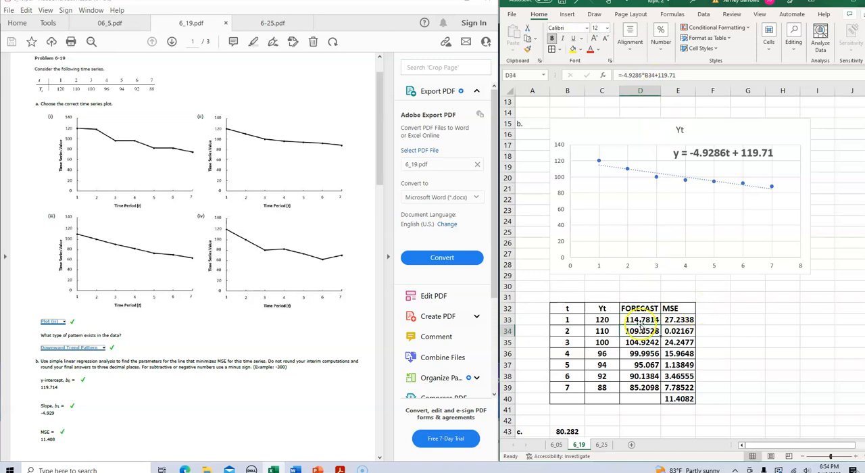
click(639, 320)
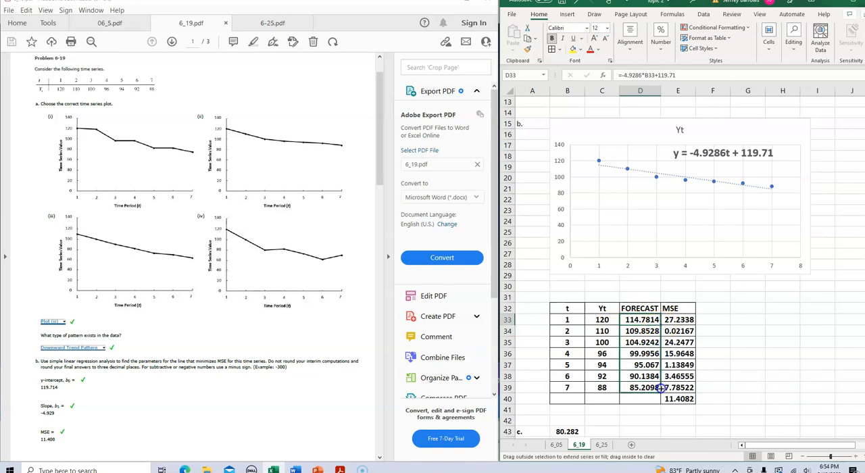
click(754, 376)
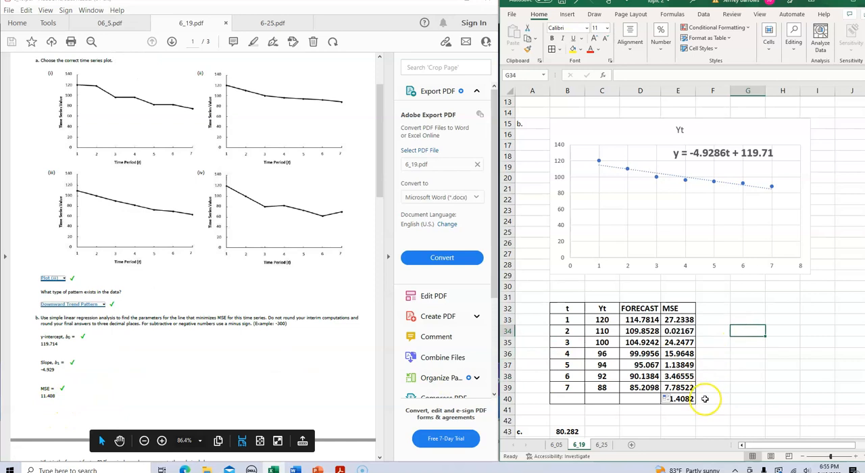
Enter an unfinished =av formula in F40, leaving a #NAME? error.
text(=aver)
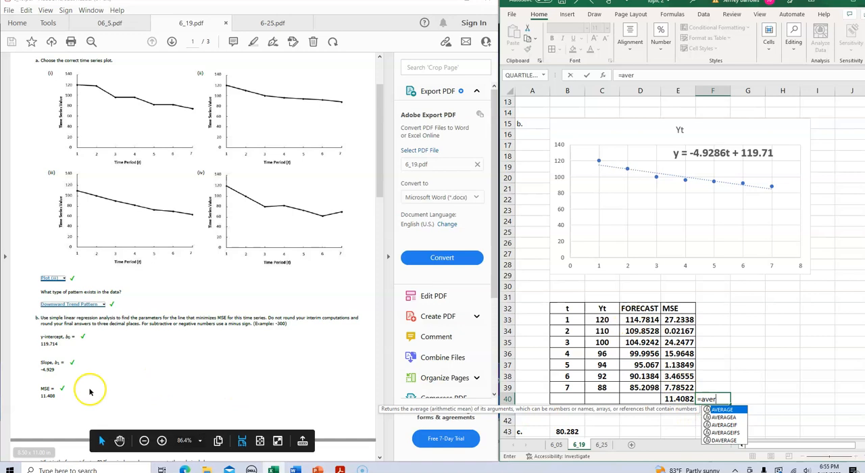
scroll(down, 3)
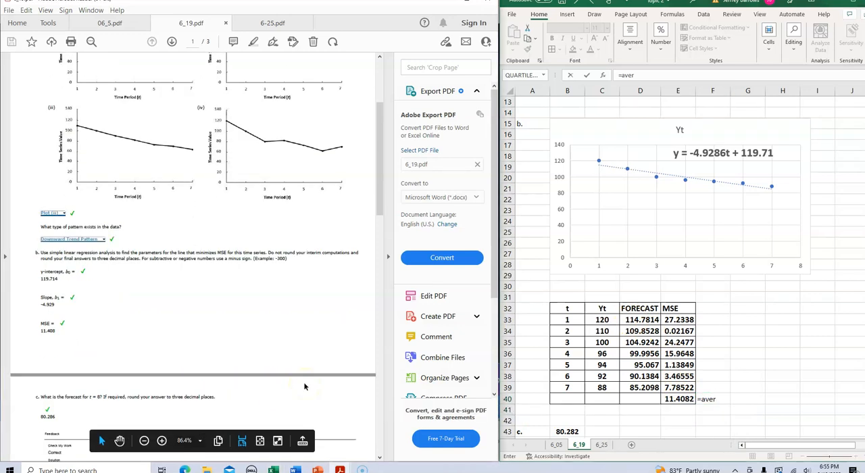
scroll(down, 3)
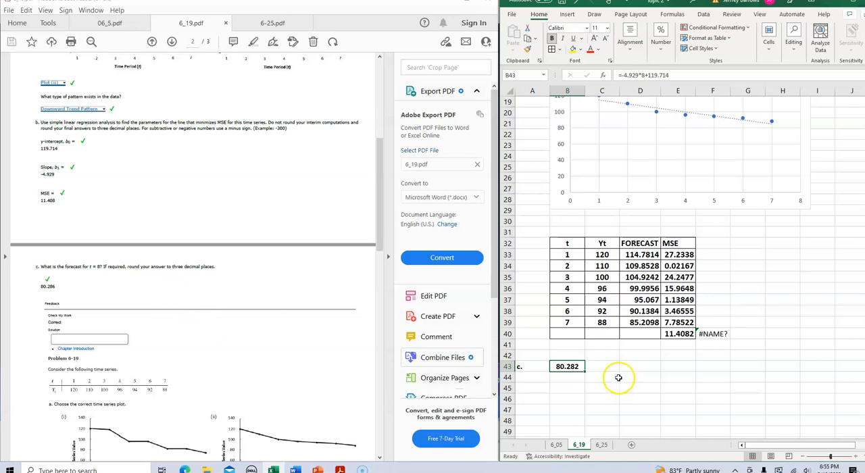
Scroll the PDF to the next Problem 6-19 copy with its filled-in answers.
click(567, 366)
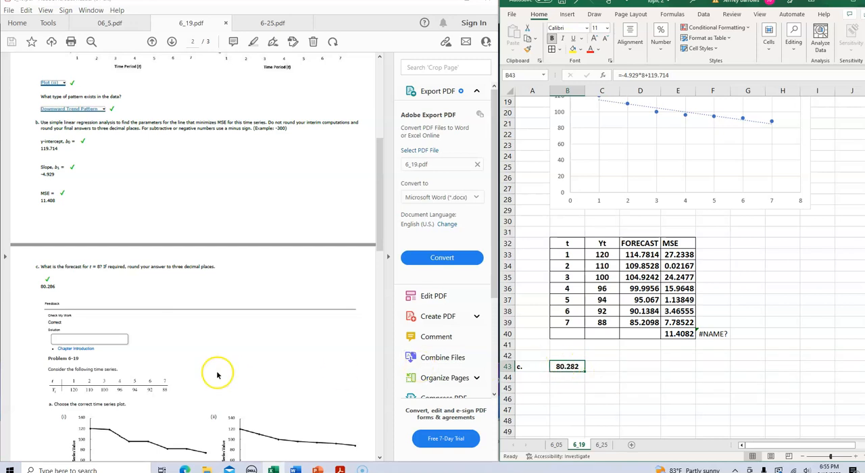
mouse_move(193, 349)
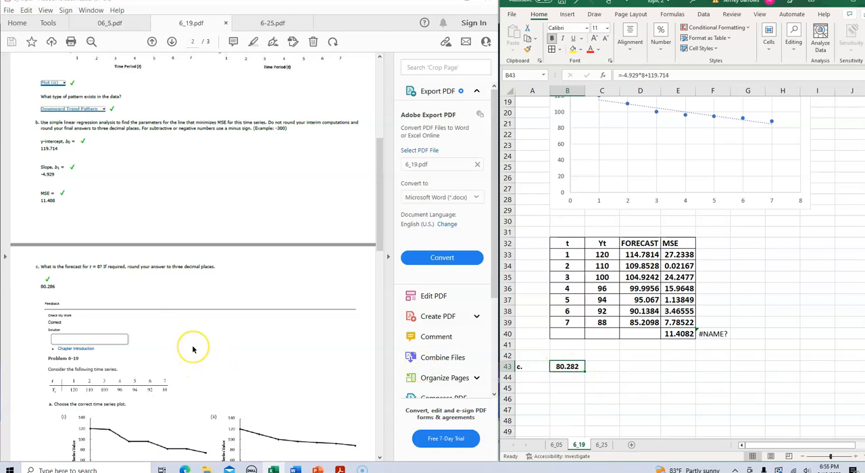
scroll(down, 3)
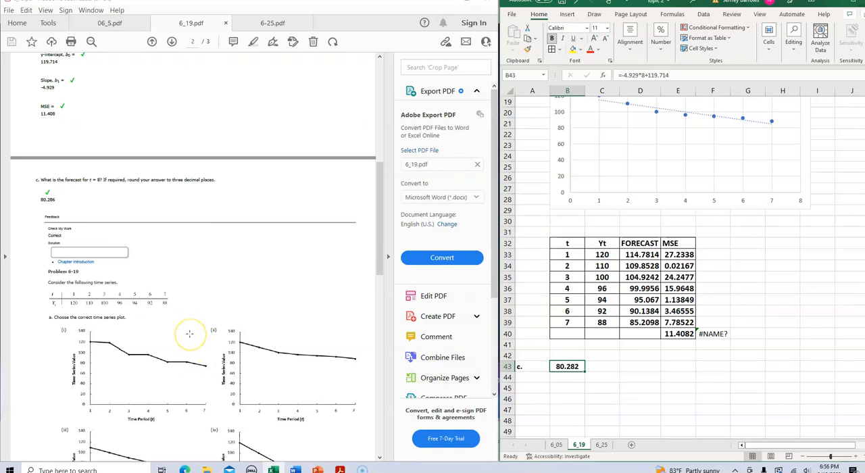
scroll(down, 3)
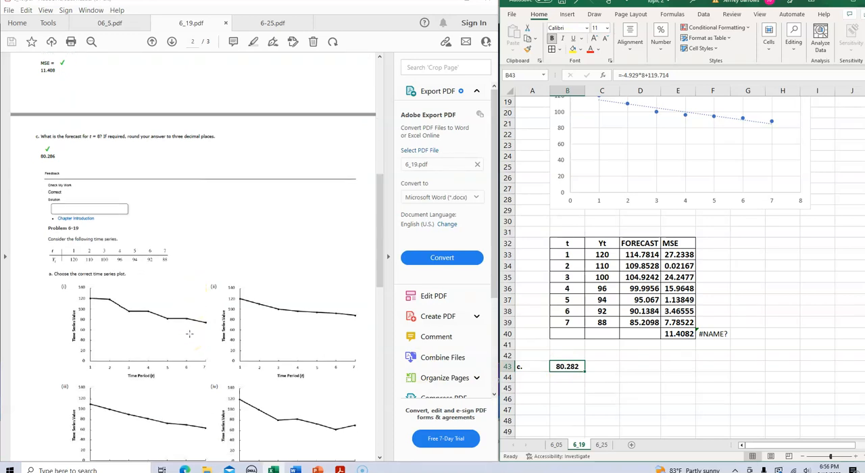
scroll(down, 3)
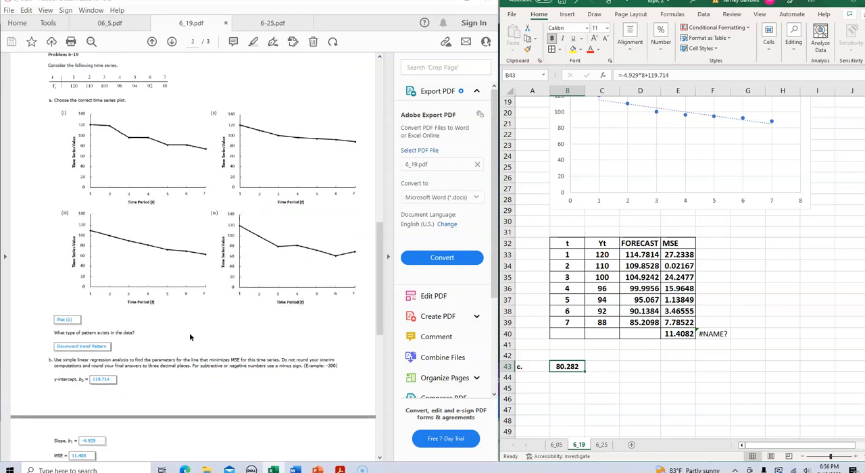